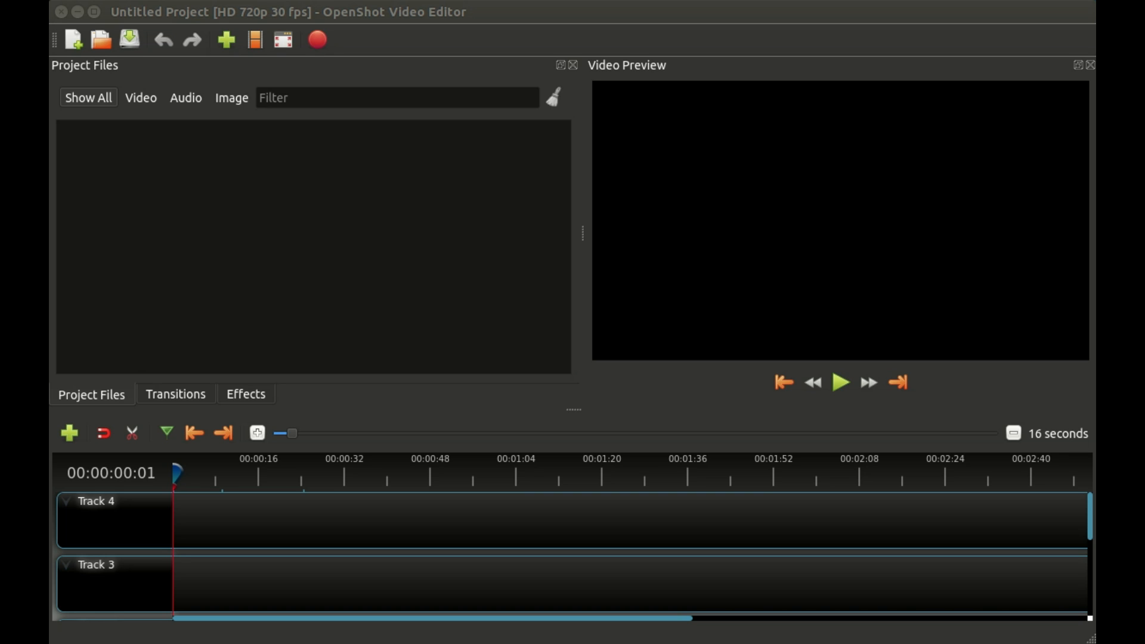
pyautogui.moveTo(855, 96)
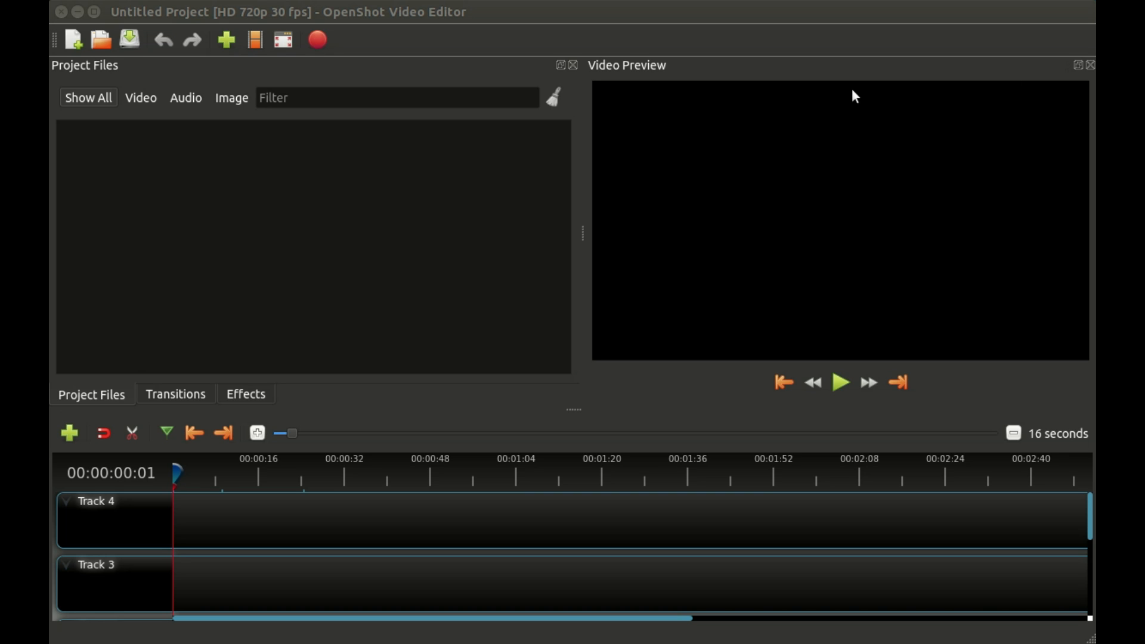
pyautogui.moveTo(79, 91)
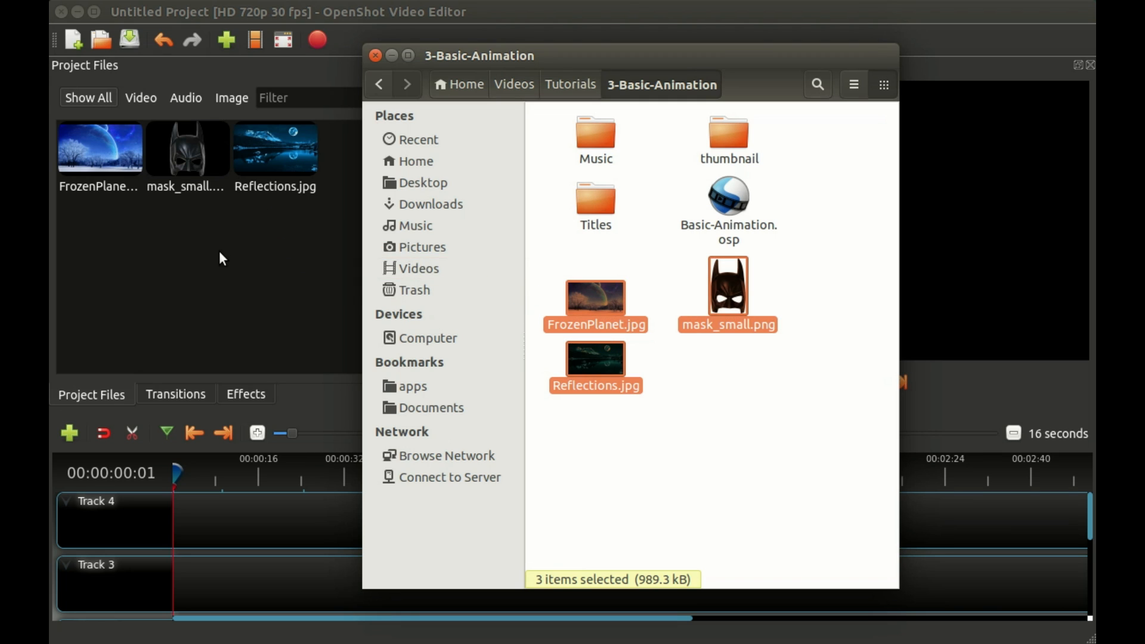
# Import FrozenPlanet.jpg, mask_small.png and Reflections.jpg into the project files.
pyautogui.click(374, 56)
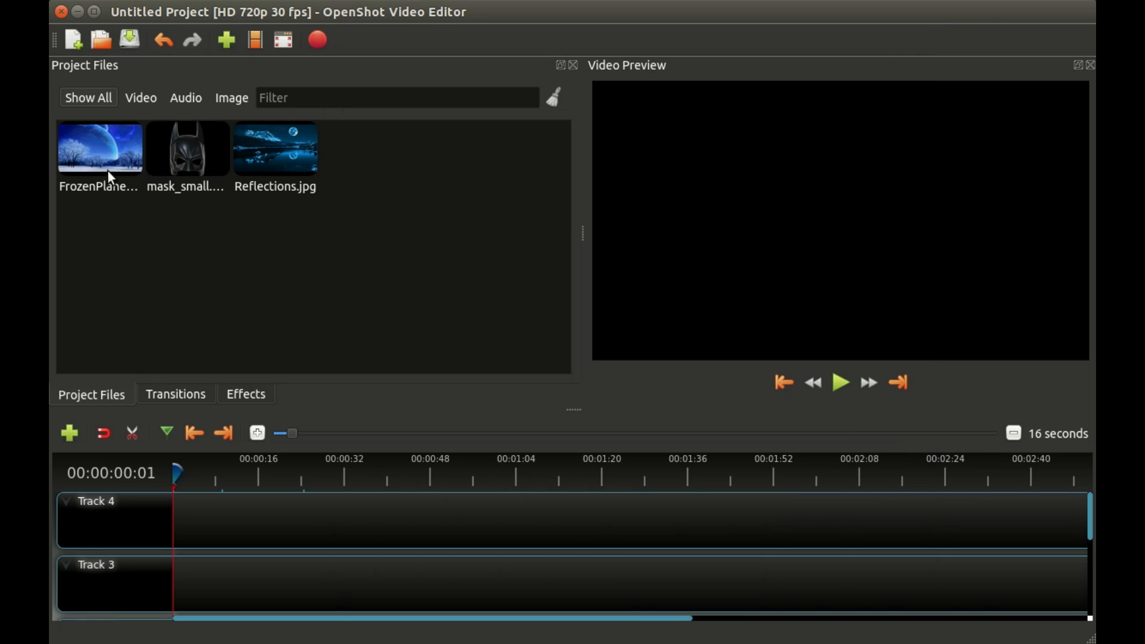
pyautogui.moveTo(106, 152)
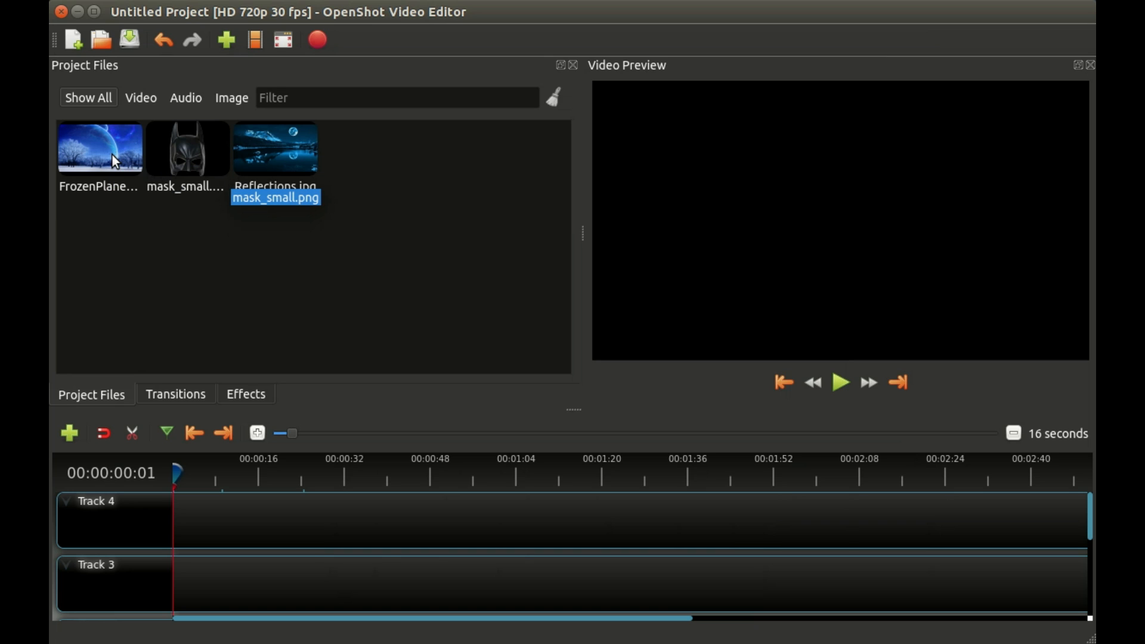
pyautogui.moveTo(111, 155)
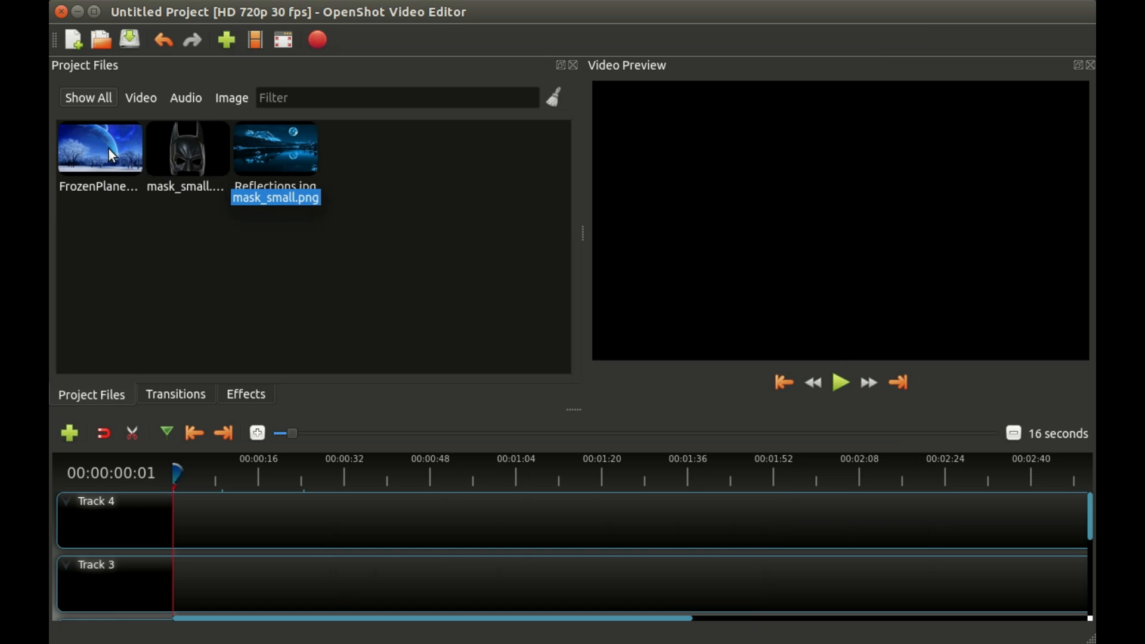
# Place FrozenPlanet then Reflections on Track 3, sliding Reflections to overlap FrozenPlanet's end.
pyautogui.moveTo(100, 148); pyautogui.dragTo(199, 585)
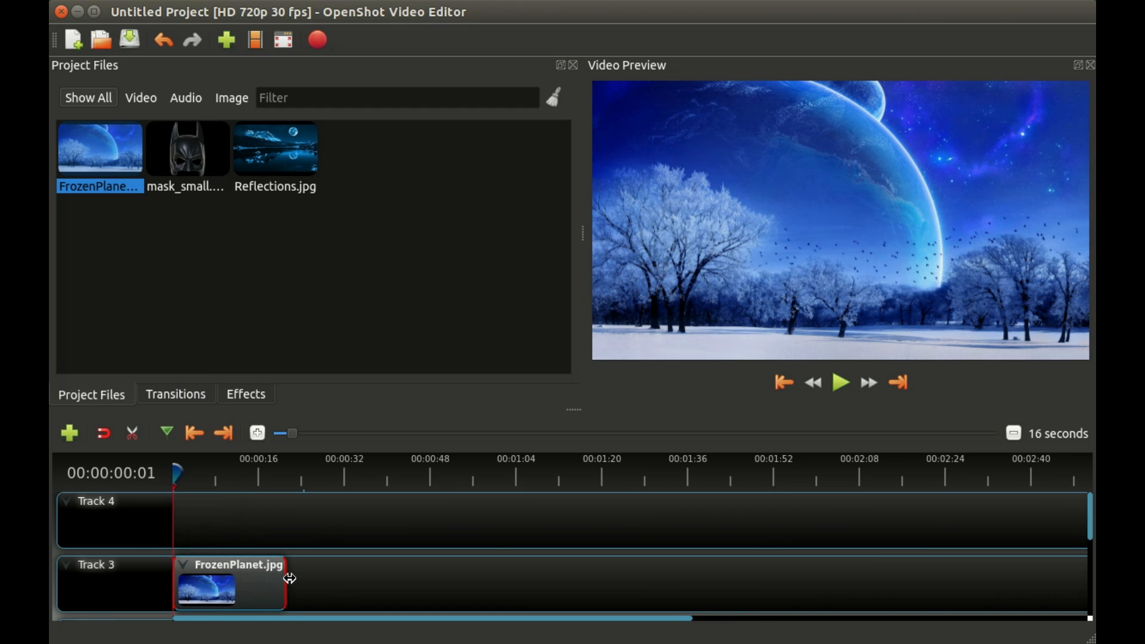
pyautogui.moveTo(275, 148); pyautogui.dragTo(379, 585)
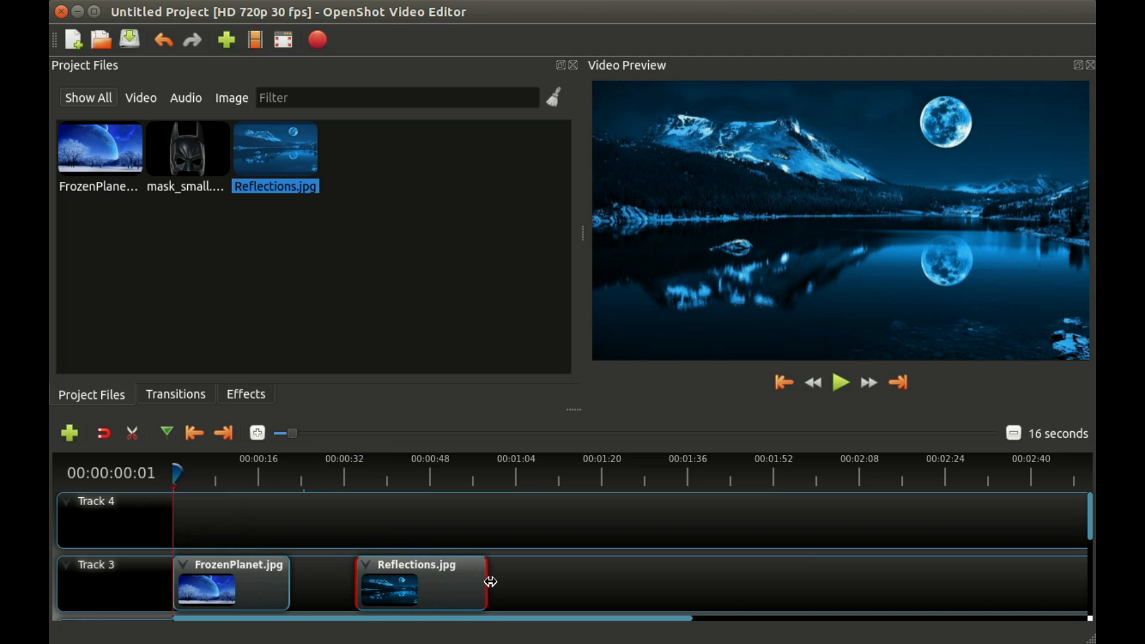
pyautogui.moveTo(489, 582); pyautogui.dragTo(329, 582)
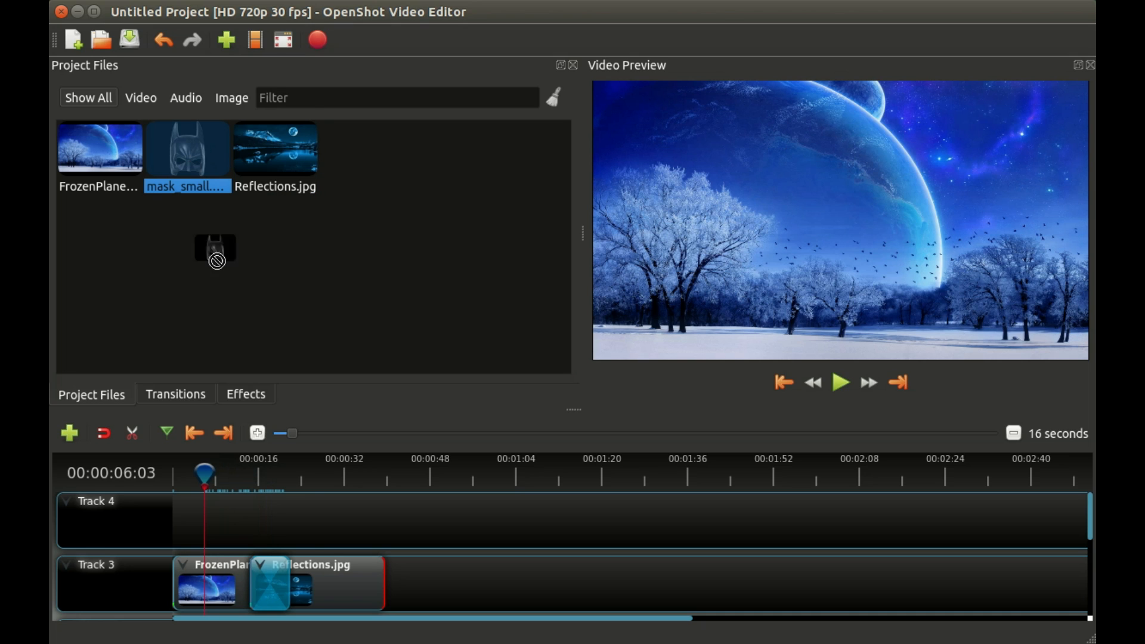
# Put mask_small on Track 4 over FrozenPlanet's end and scrub around 16 seconds to preview it.
pyautogui.moveTo(214, 248); pyautogui.dragTo(266, 521)
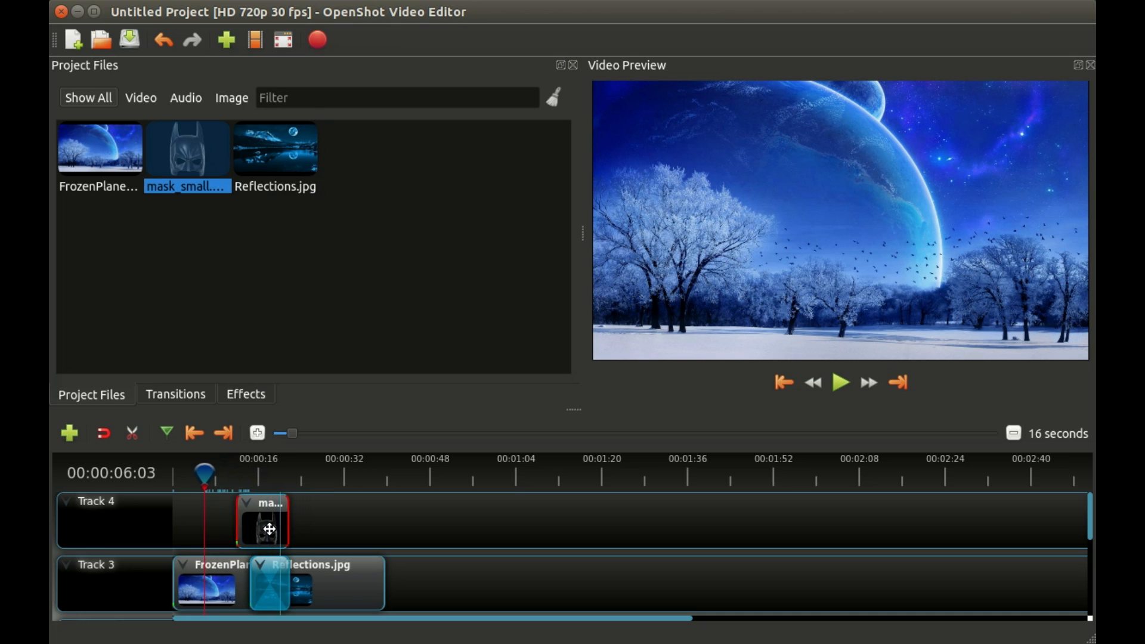
pyautogui.click(262, 520)
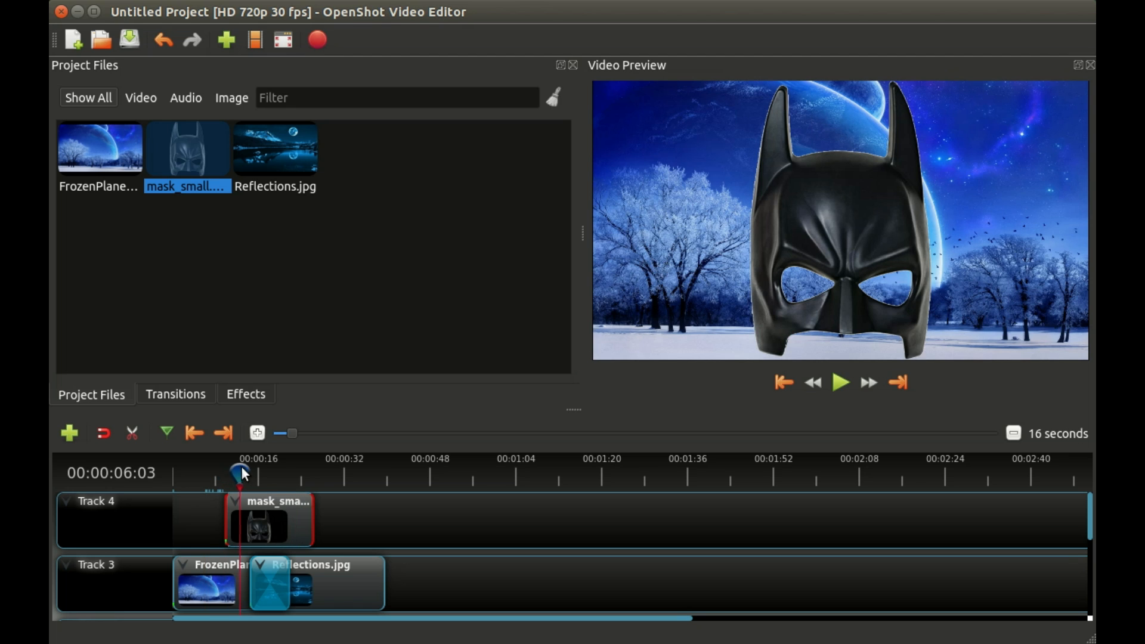
pyautogui.moveTo(237, 471); pyautogui.dragTo(242, 472)
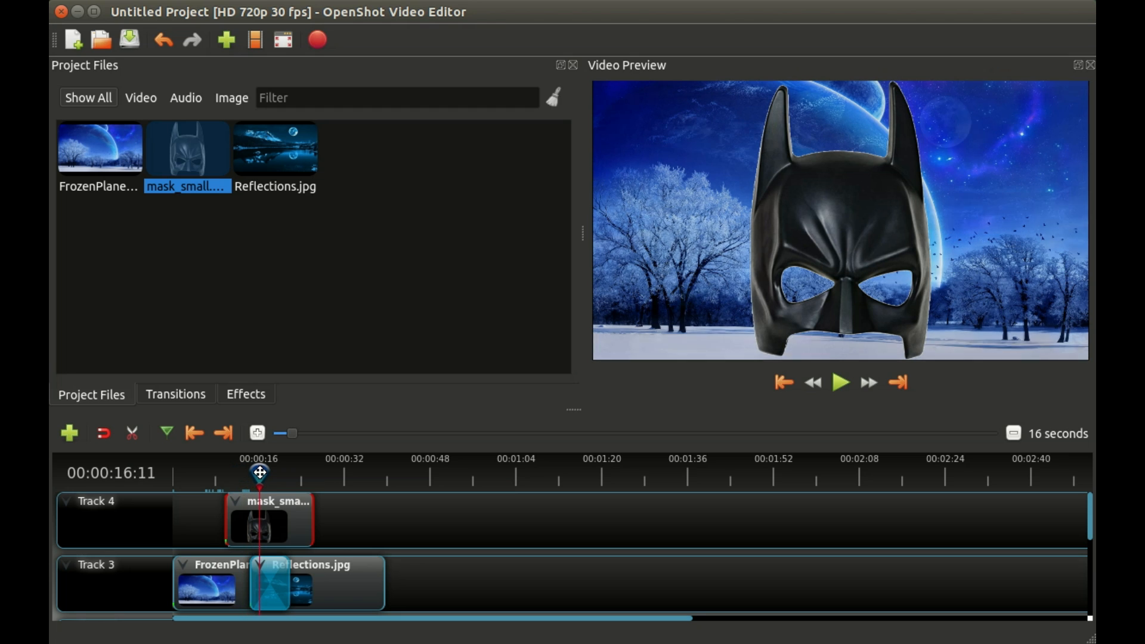
pyautogui.moveTo(259, 472); pyautogui.dragTo(269, 473)
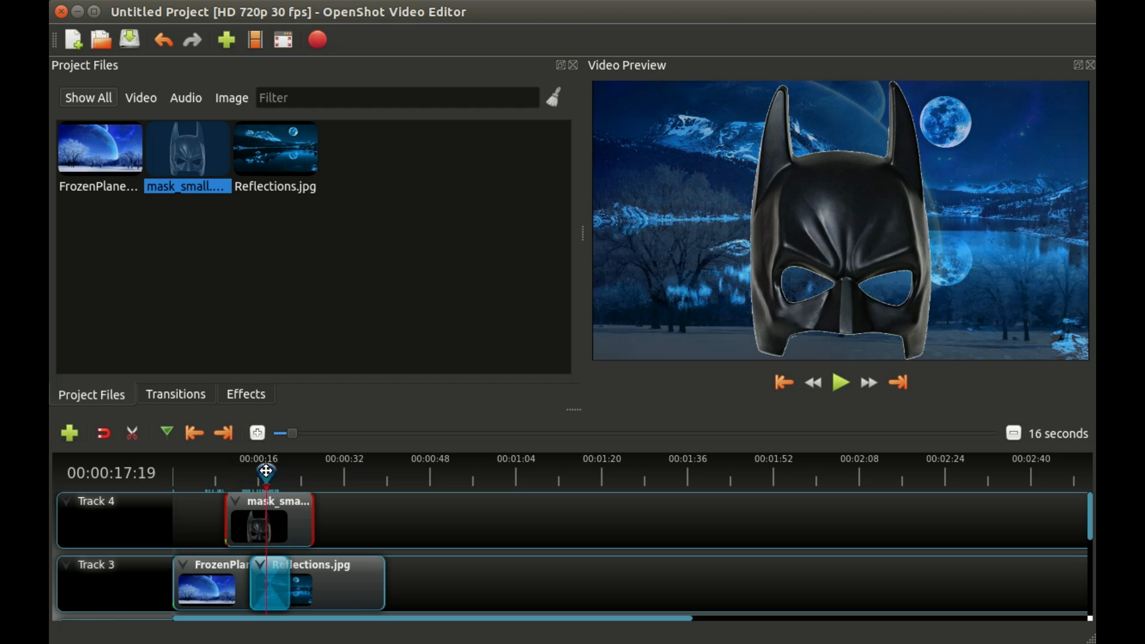
pyautogui.moveTo(266, 472); pyautogui.dragTo(260, 471)
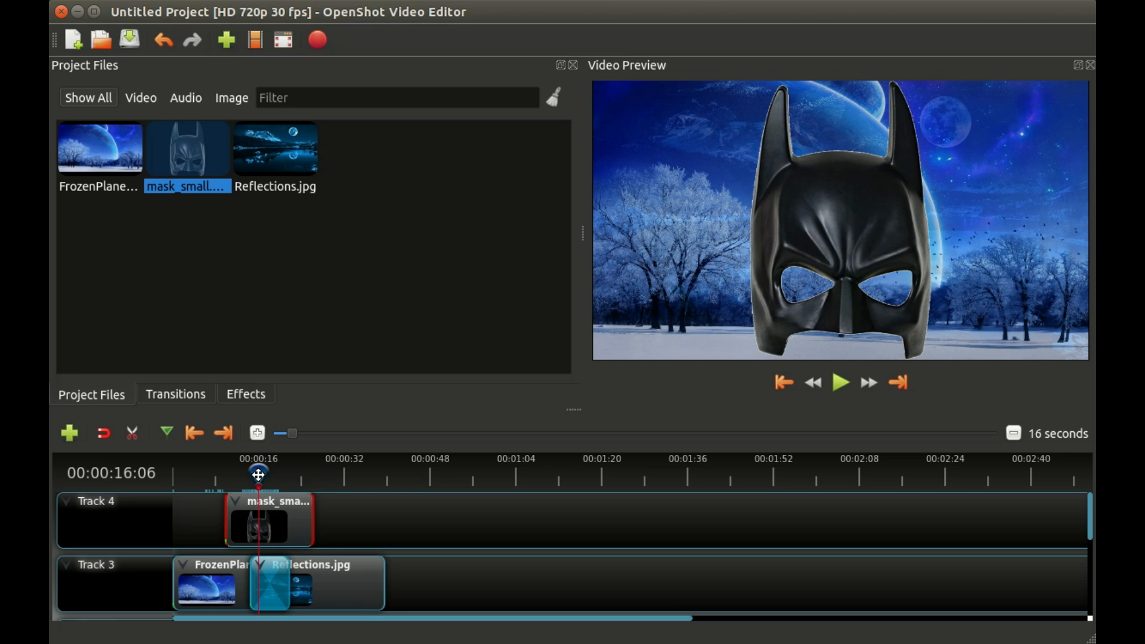
pyautogui.moveTo(258, 474); pyautogui.dragTo(207, 474)
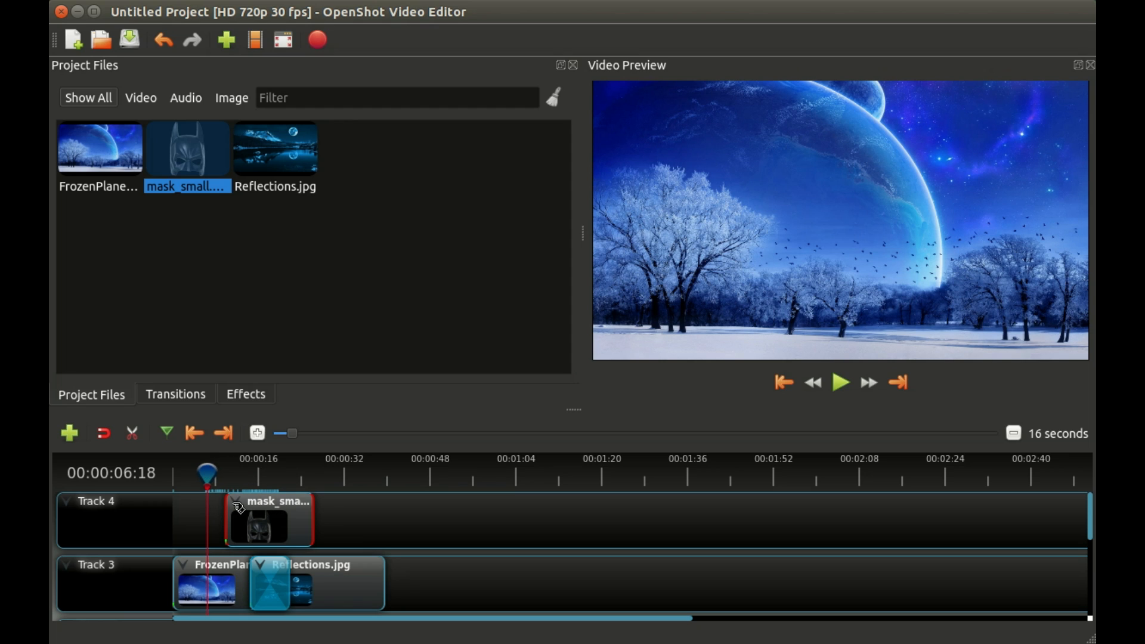
pyautogui.moveTo(241, 508)
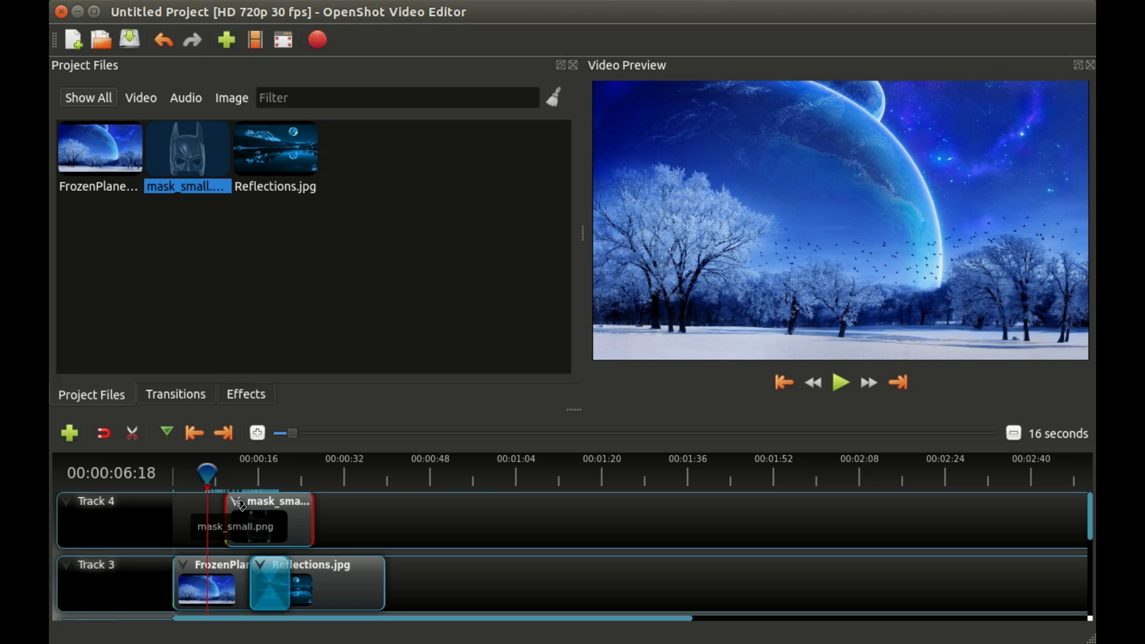
# Bring up the mask_small clip's context menu with its Fade, Layout and Volume options.
pyautogui.rightClick(238, 506)
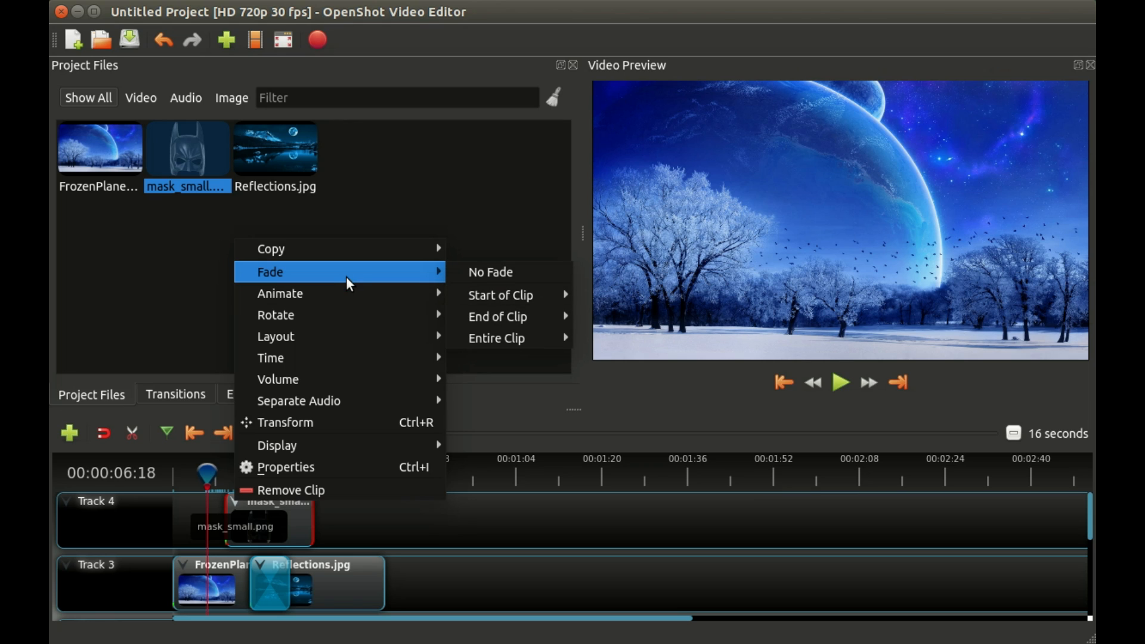
pyautogui.moveTo(351, 281)
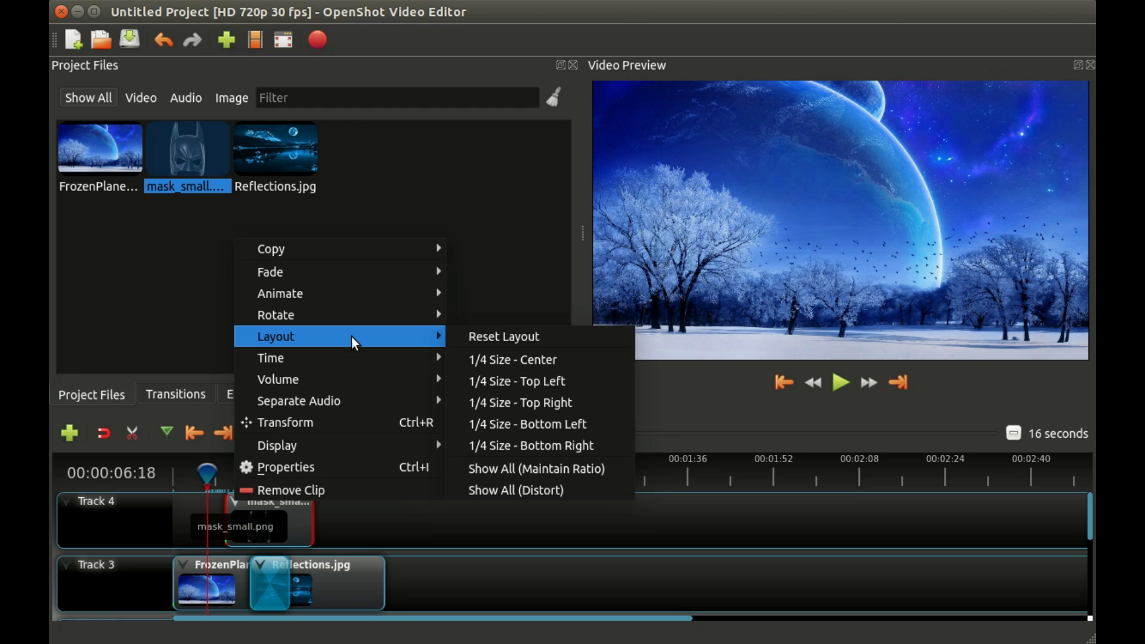
pyautogui.moveTo(270, 358)
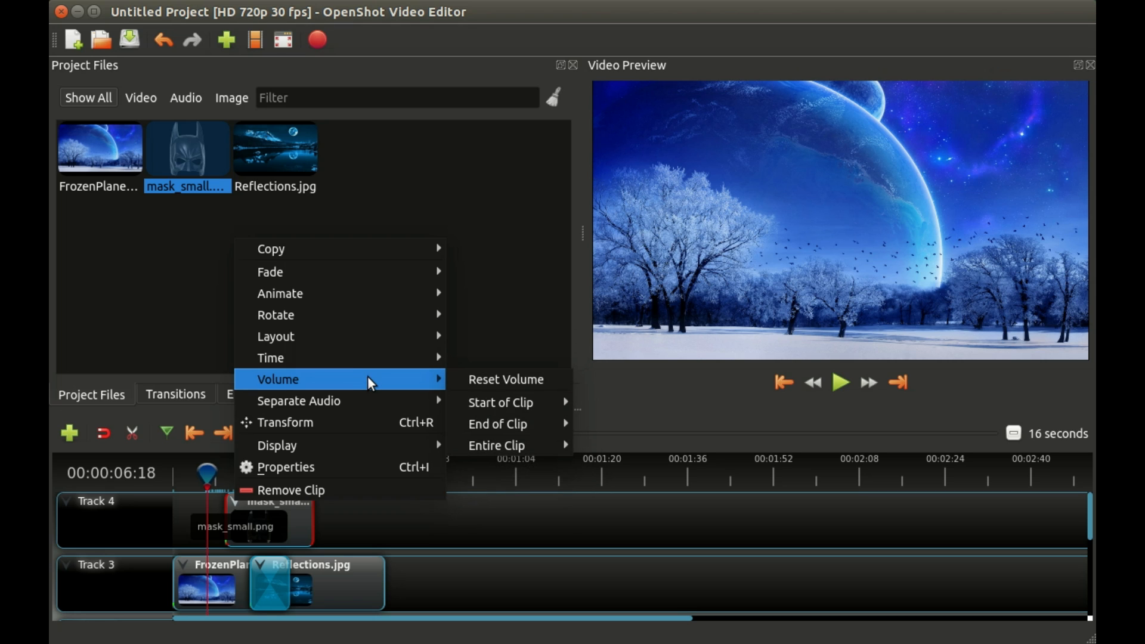
pyautogui.moveTo(358, 467)
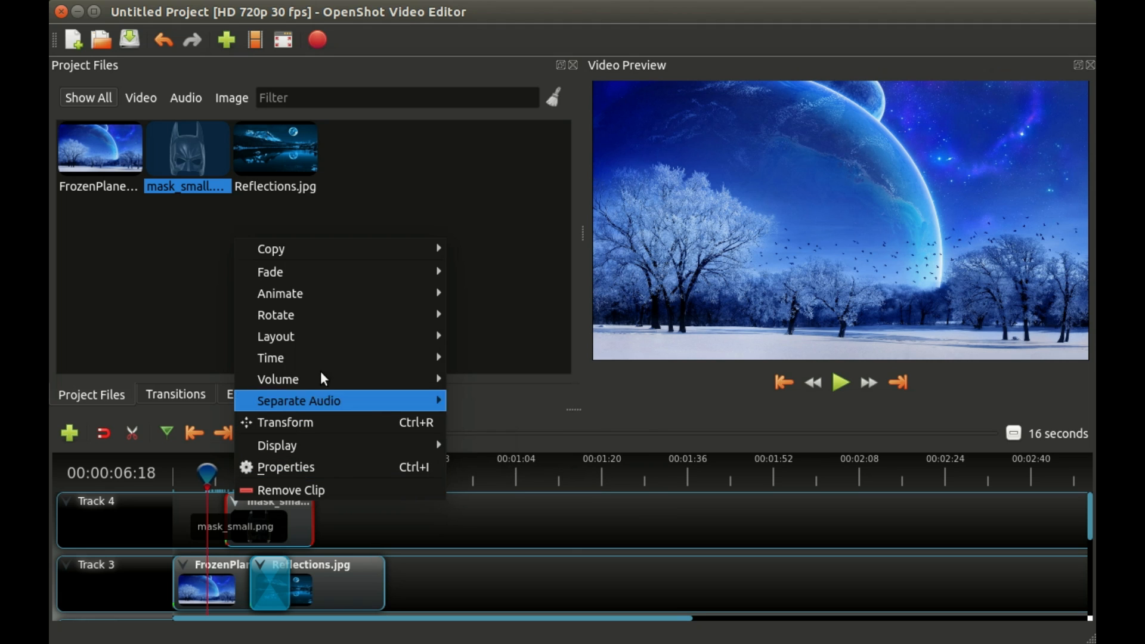
pyautogui.moveTo(269, 272)
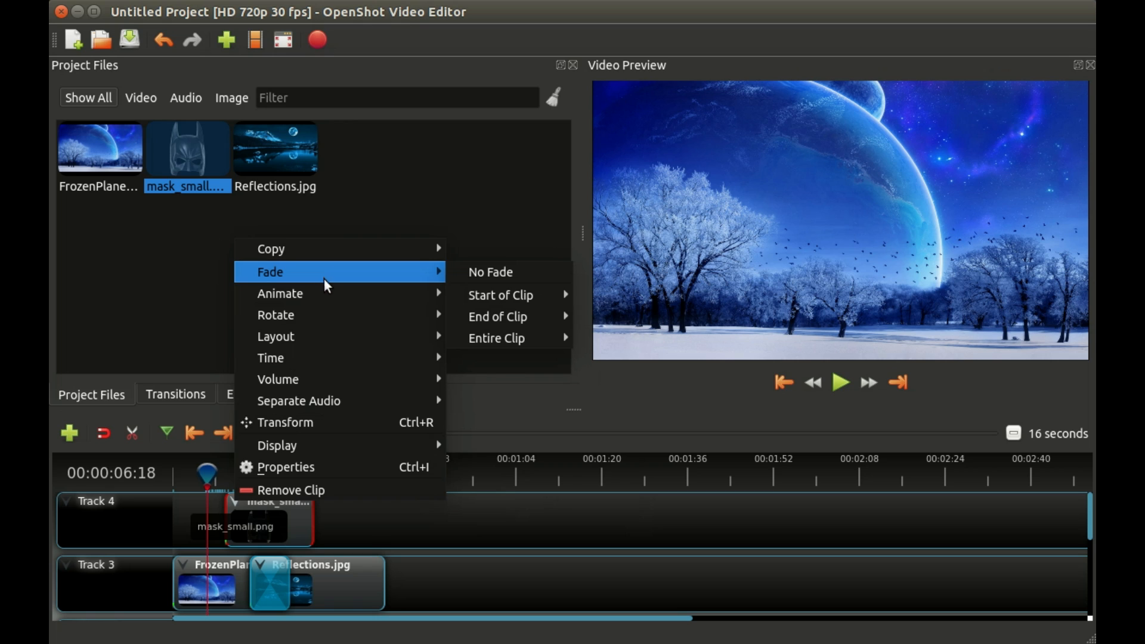
pyautogui.moveTo(280, 293)
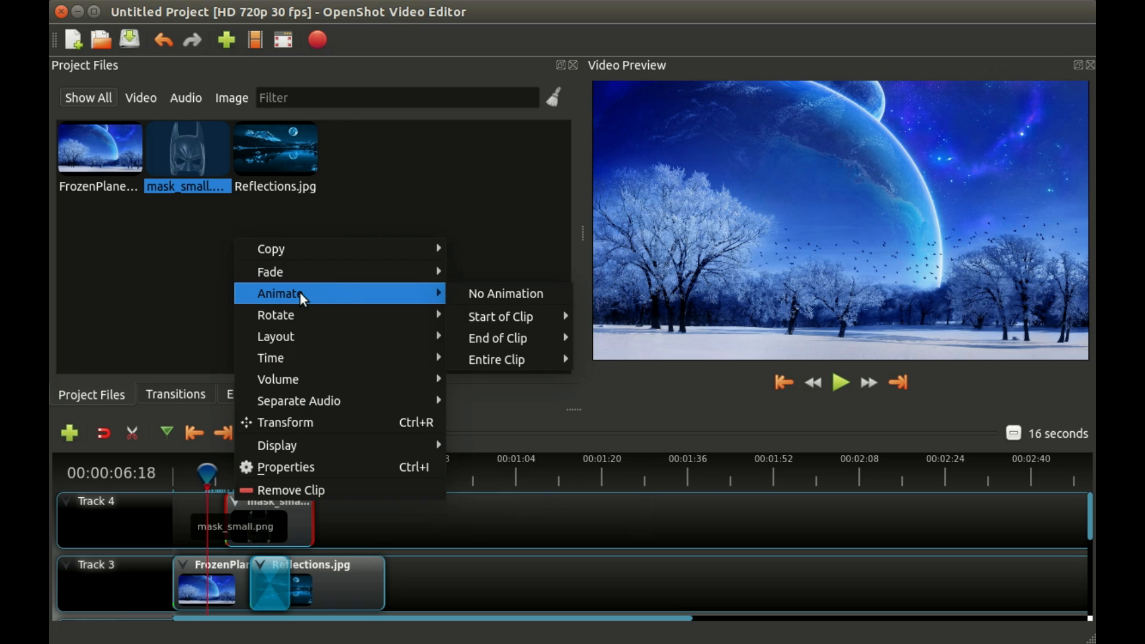
pyautogui.moveTo(270, 272)
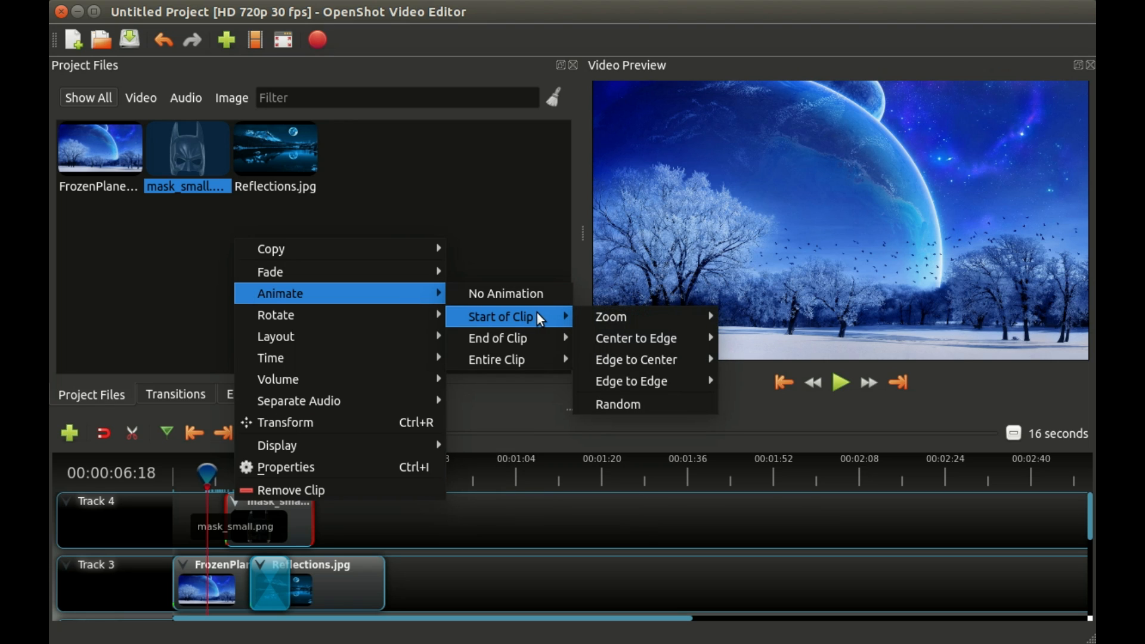
pyautogui.moveTo(498, 337)
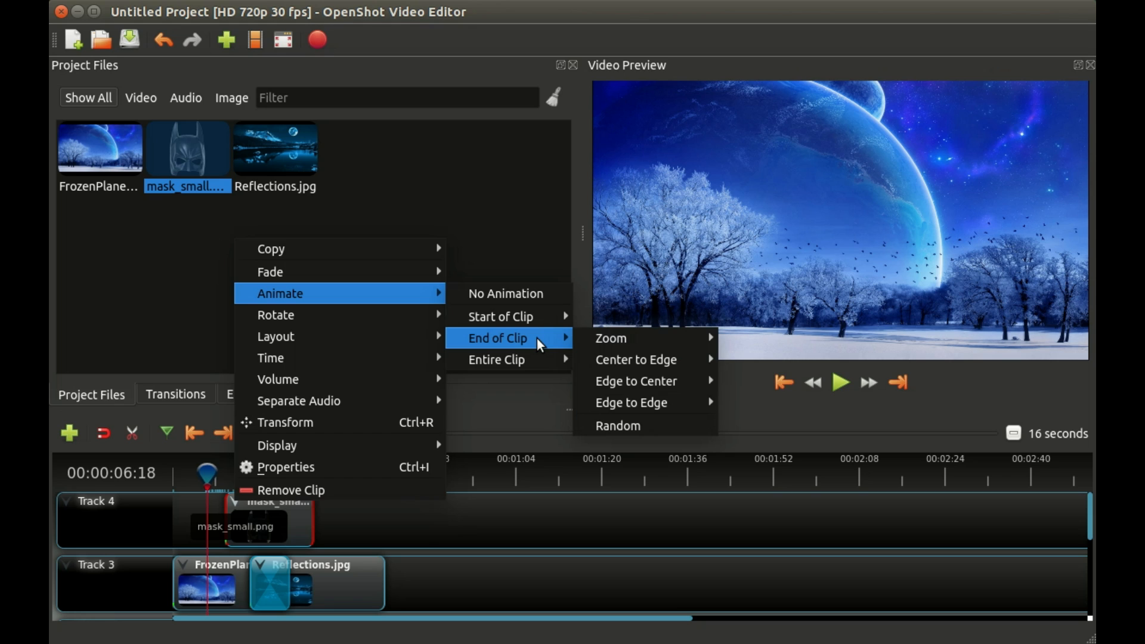
pyautogui.moveTo(500, 316)
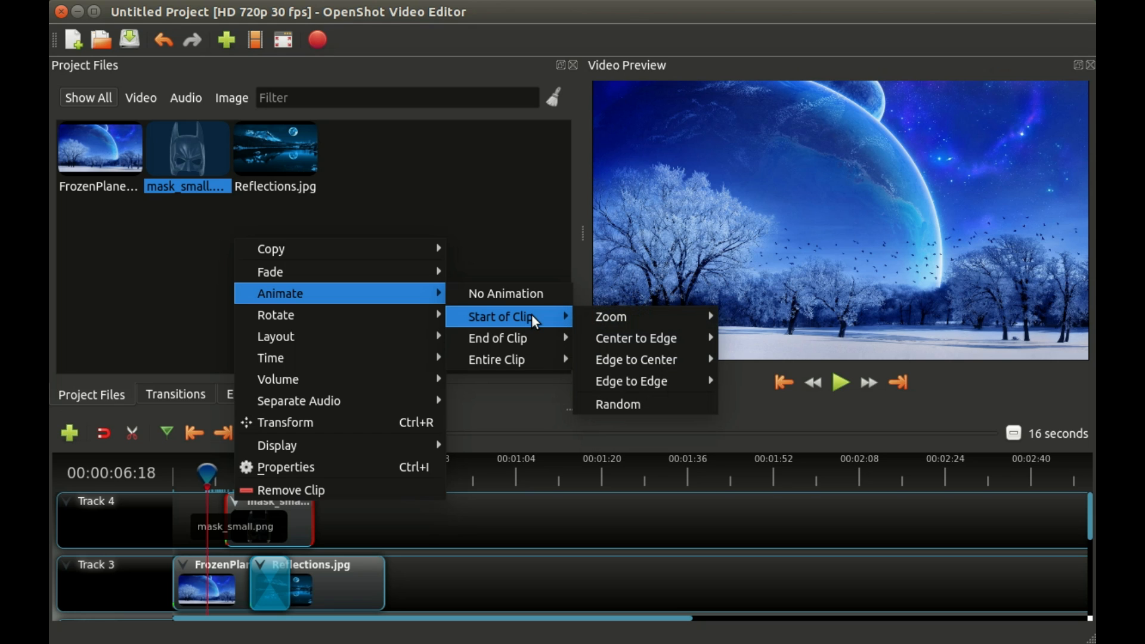
pyautogui.moveTo(609, 316)
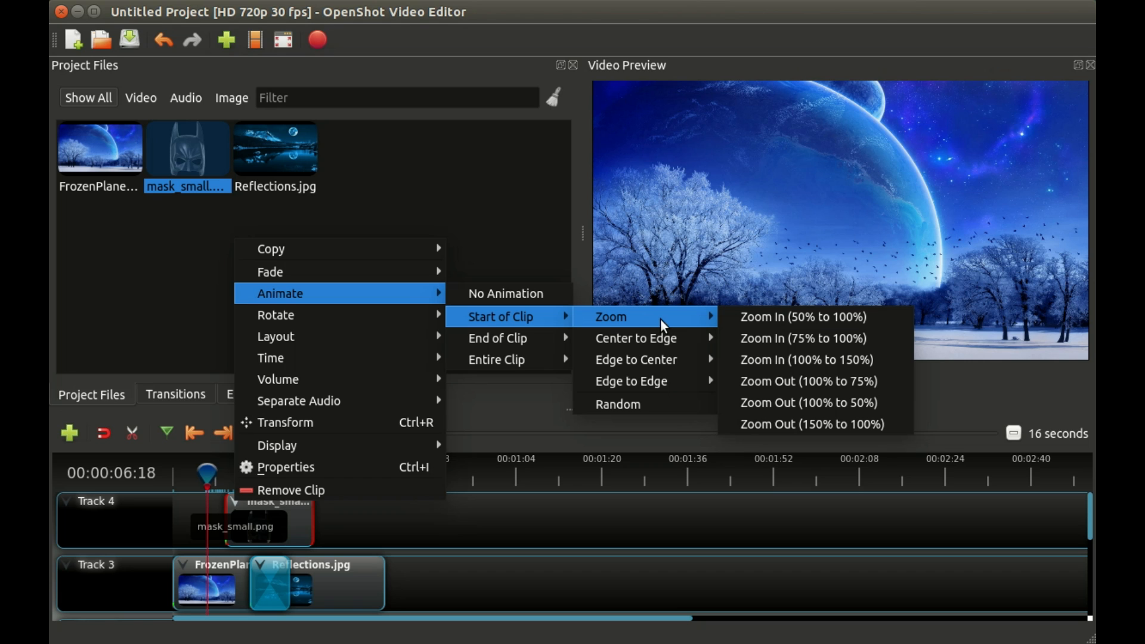
pyautogui.moveTo(636, 359)
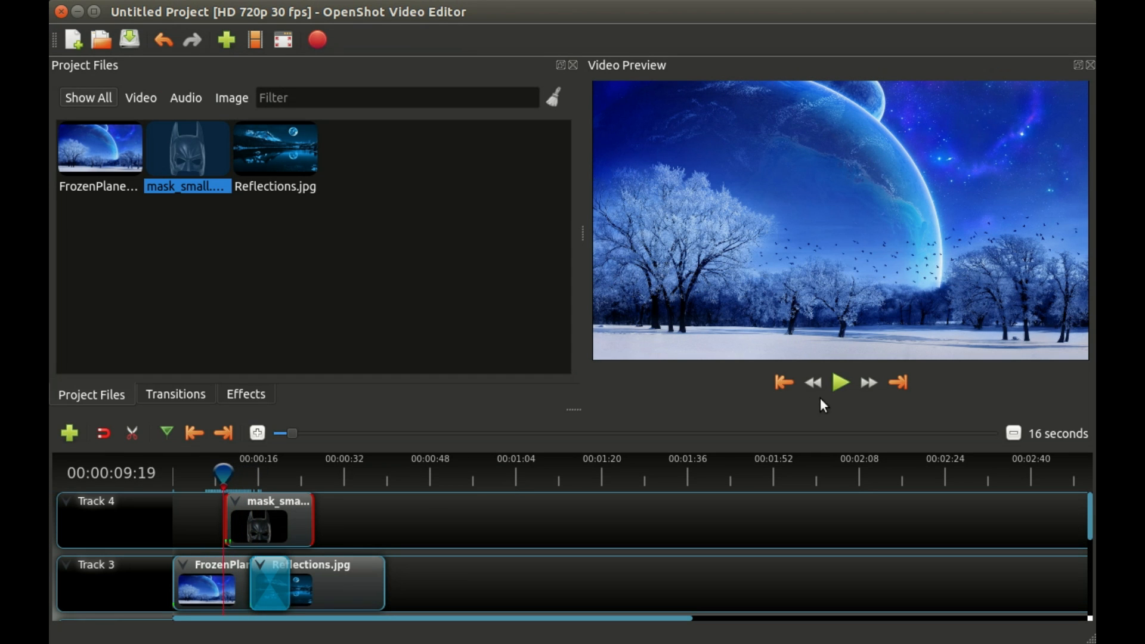
# Play the preview forward to about twelve seconds of the mask over the winter scene, then pause.
pyautogui.click(840, 382)
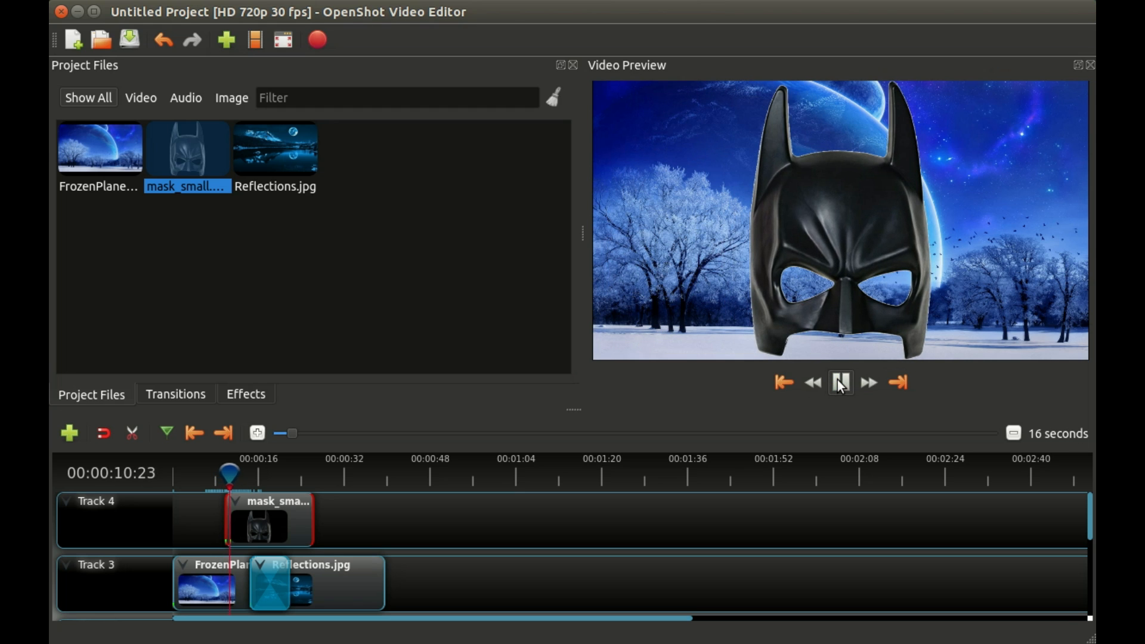
pyautogui.click(840, 382)
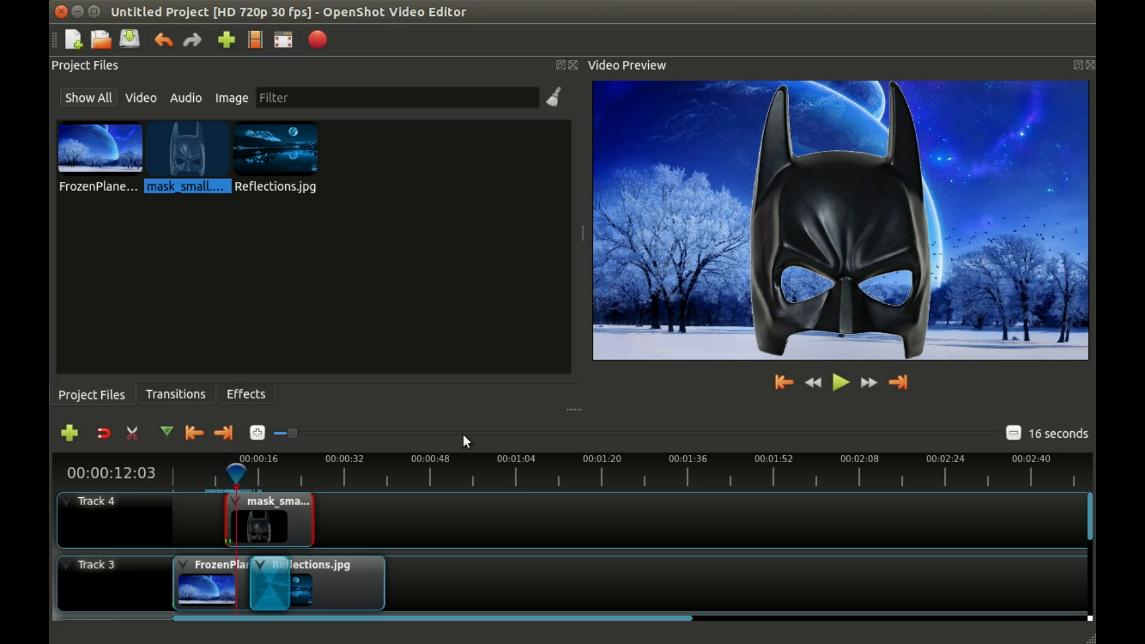
# Set the mask clip's end animation to Center to Bottom so it exits downward.
pyautogui.rightClick(255, 522)
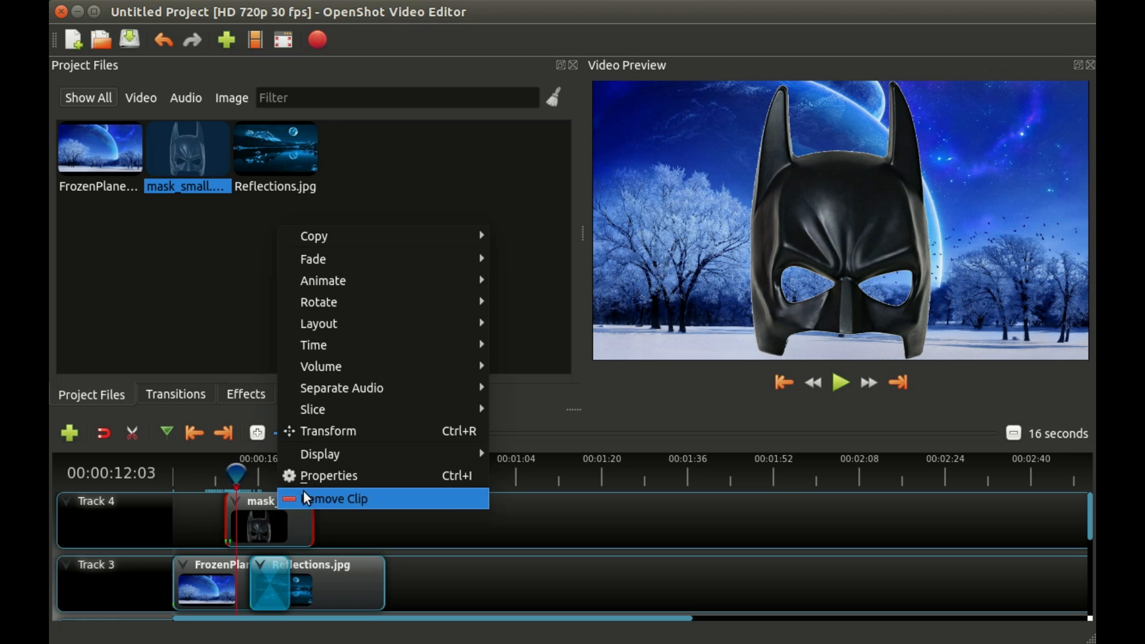
pyautogui.moveTo(322, 280)
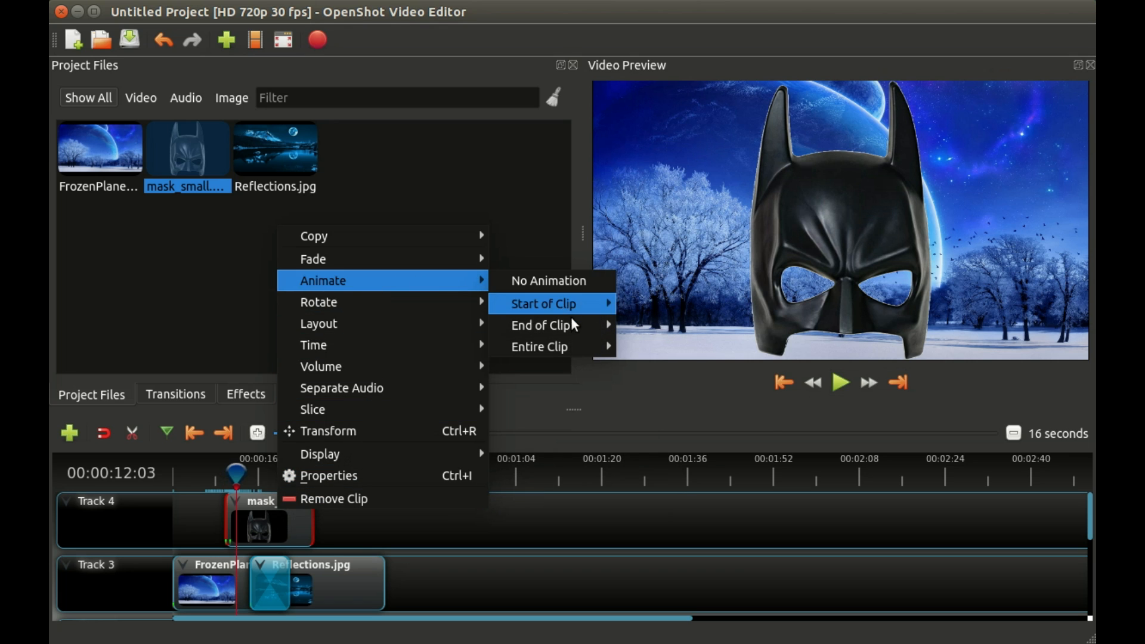
pyautogui.moveTo(541, 324)
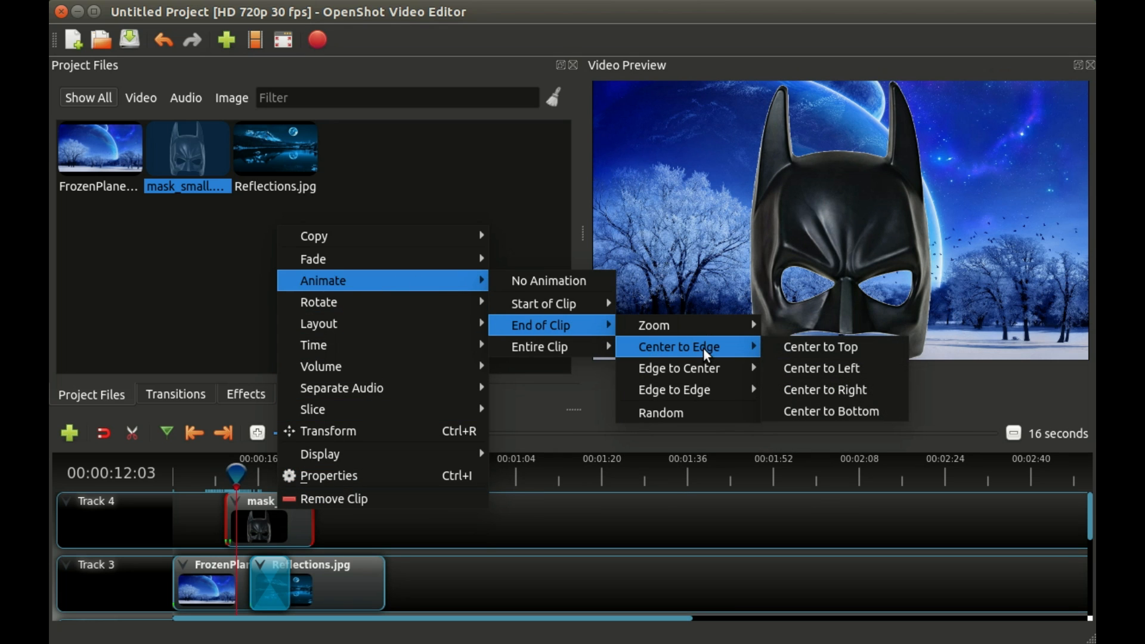
pyautogui.moveTo(828, 411)
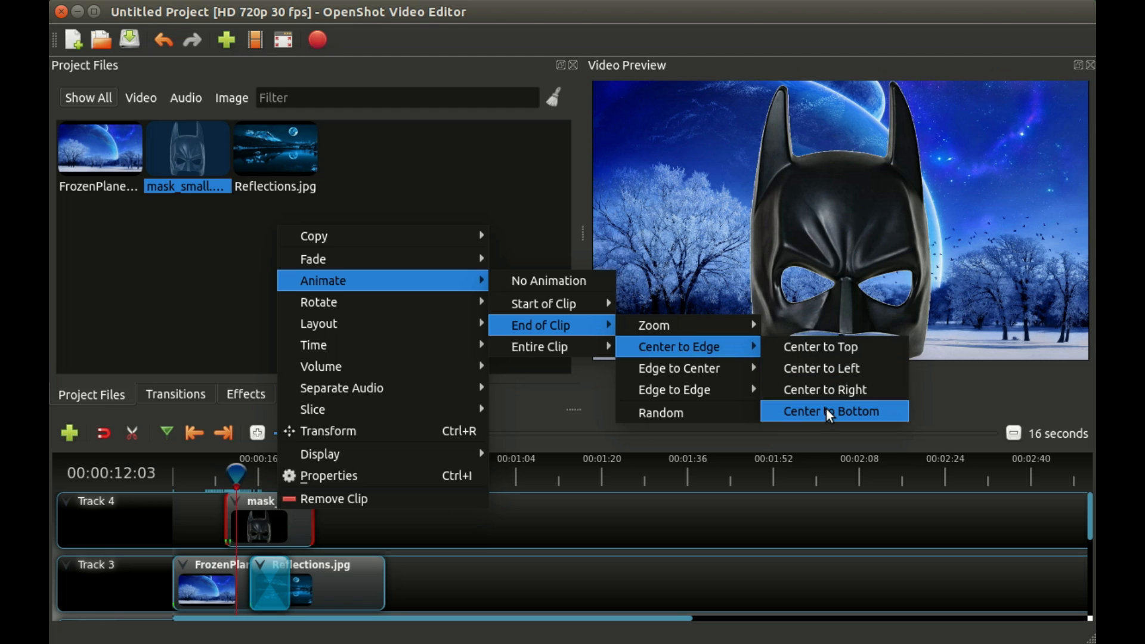
pyautogui.click(831, 412)
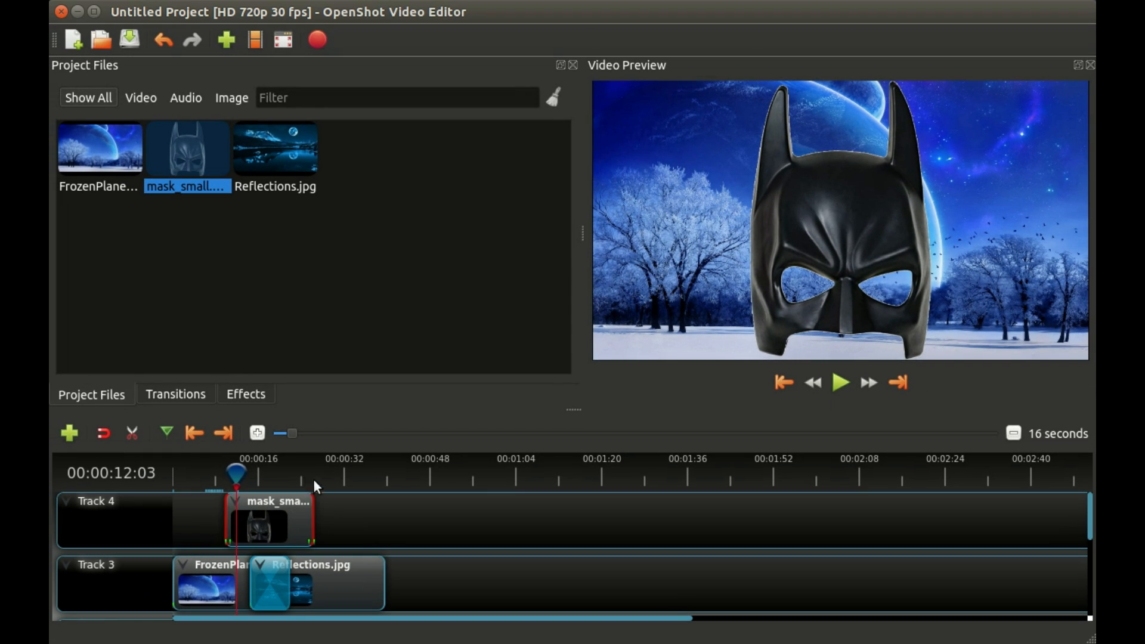
pyautogui.click(839, 382)
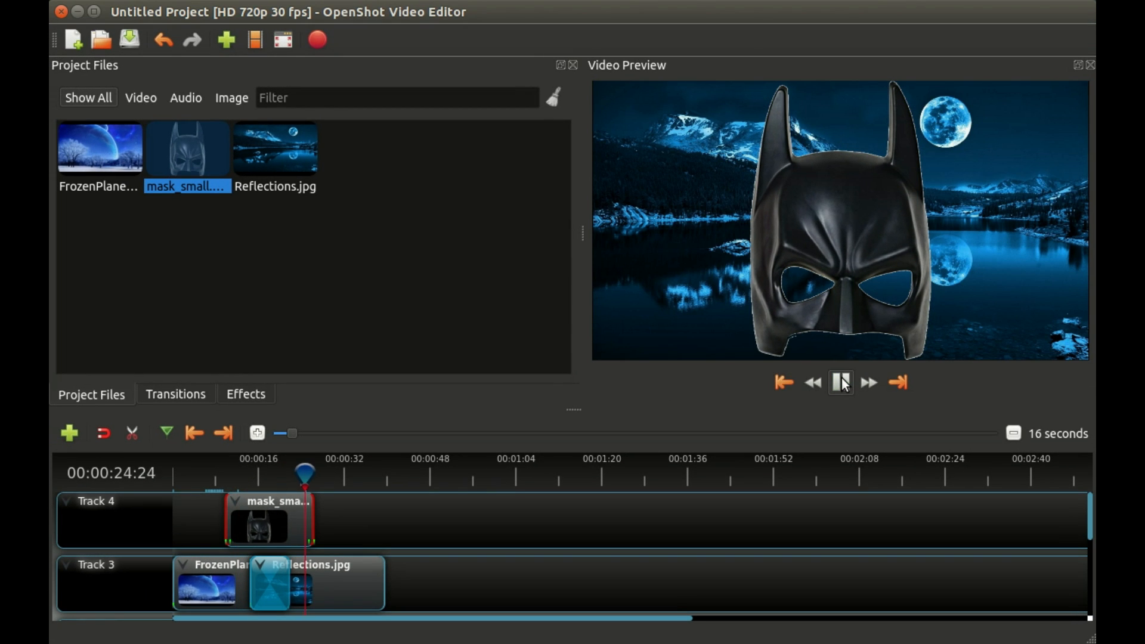
pyautogui.click(867, 382)
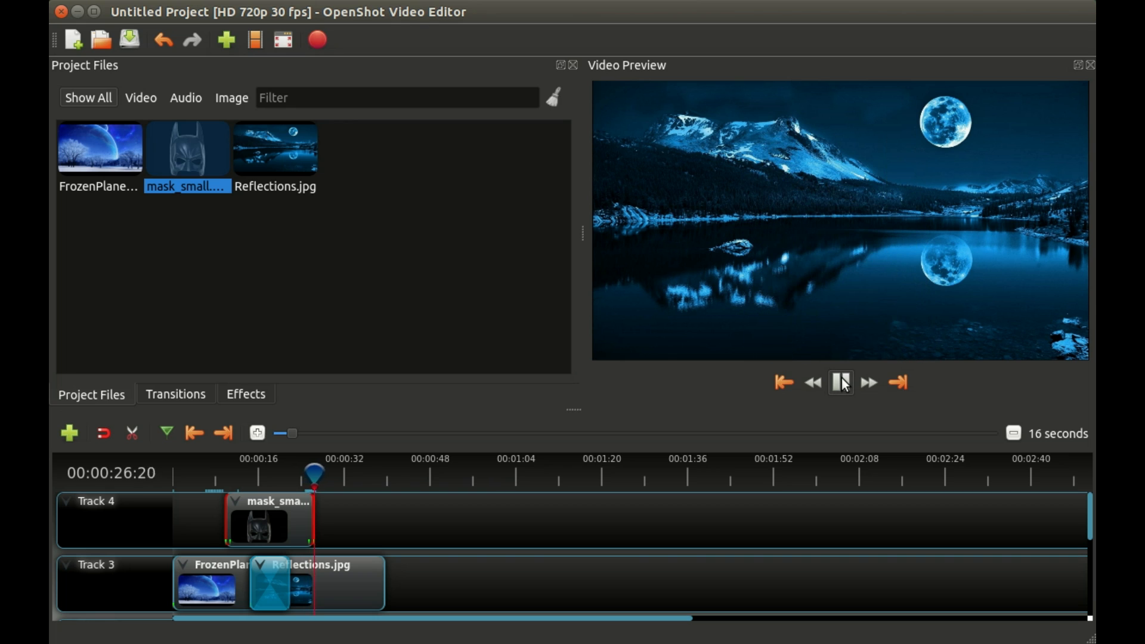
pyautogui.click(840, 381)
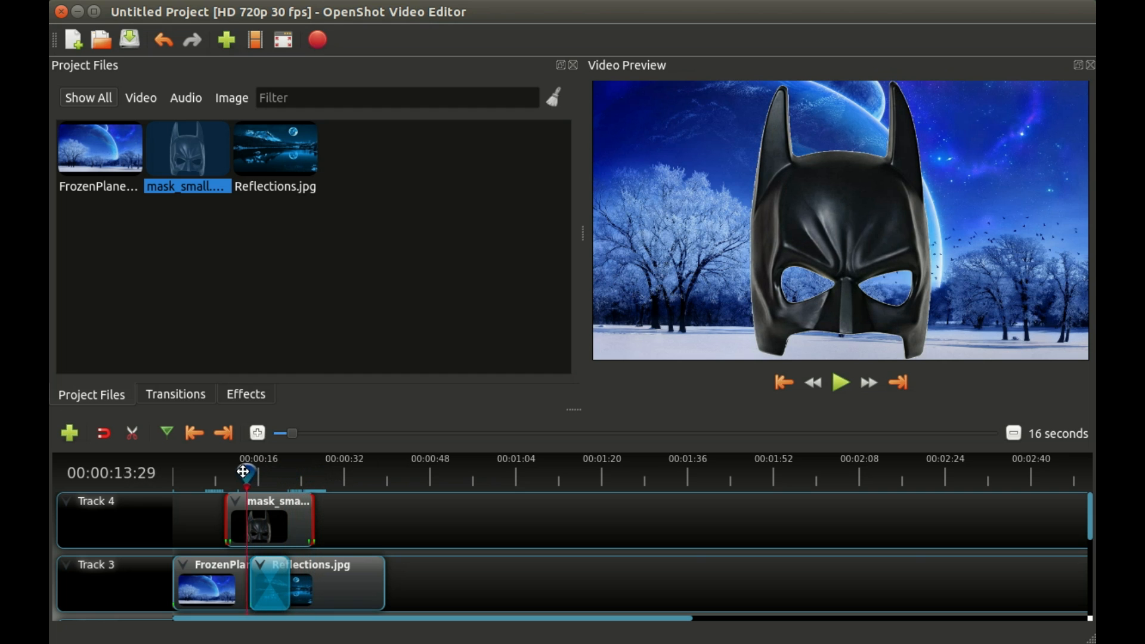
pyautogui.moveTo(243, 472); pyautogui.dragTo(226, 473)
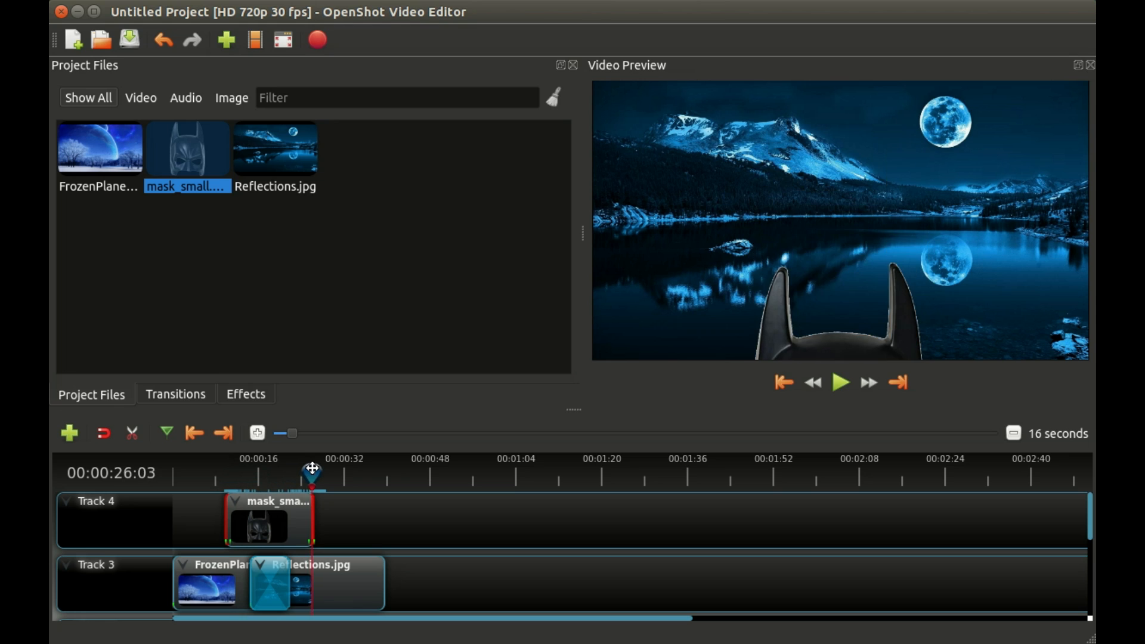
pyautogui.moveTo(310, 473); pyautogui.dragTo(303, 474)
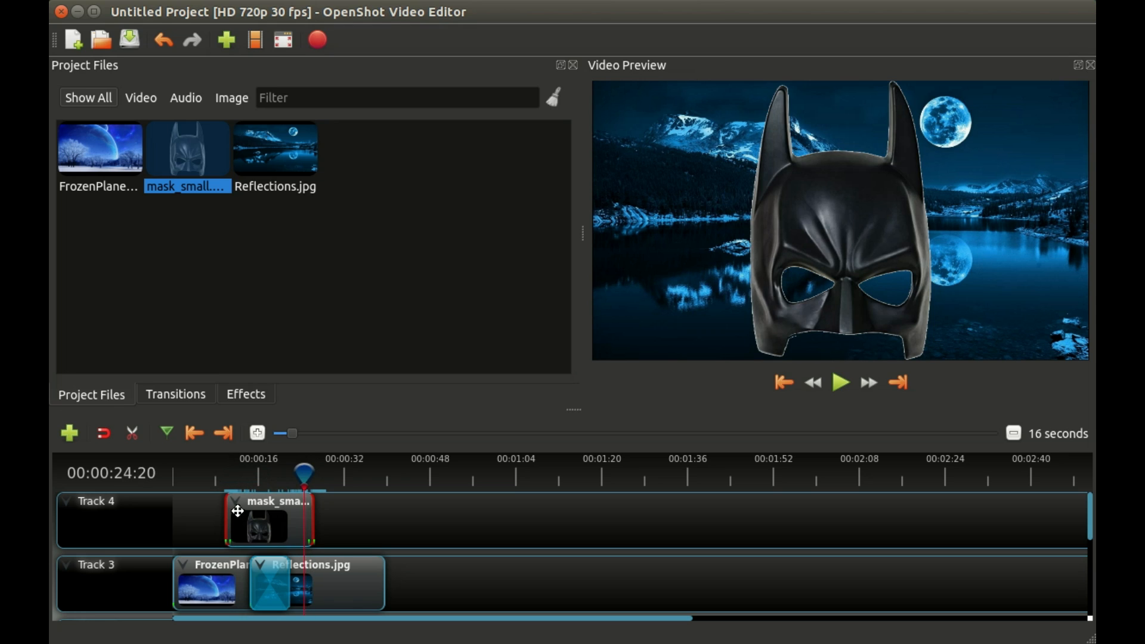
pyautogui.moveTo(238, 512)
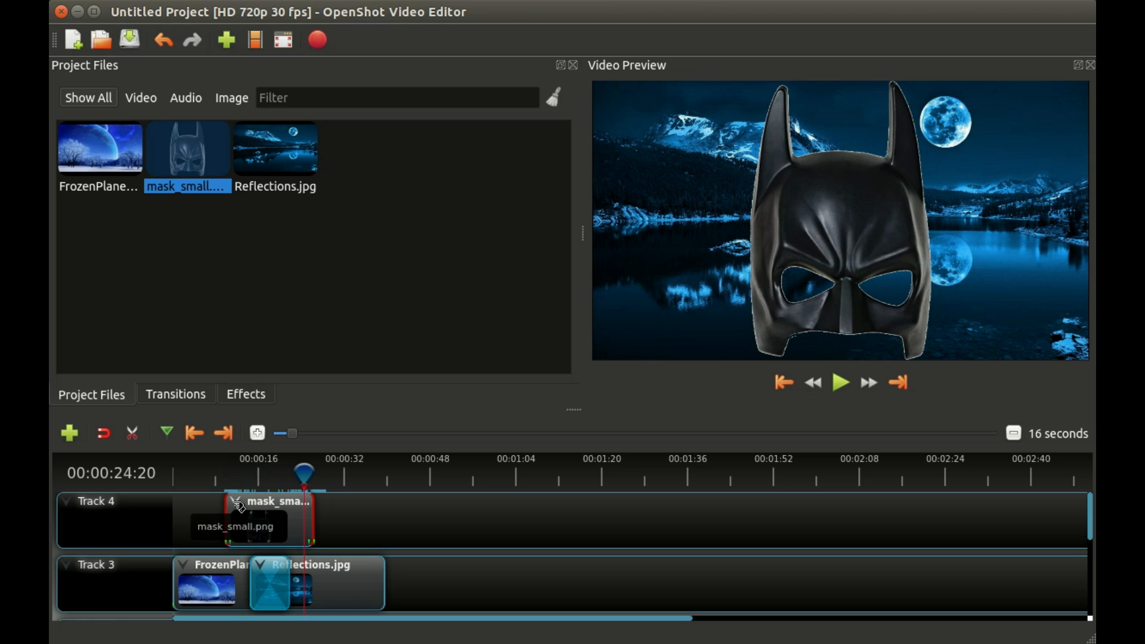
# Choose No Animation for the mask clip and scrub near eight seconds to confirm it stays still.
pyautogui.rightClick(238, 511)
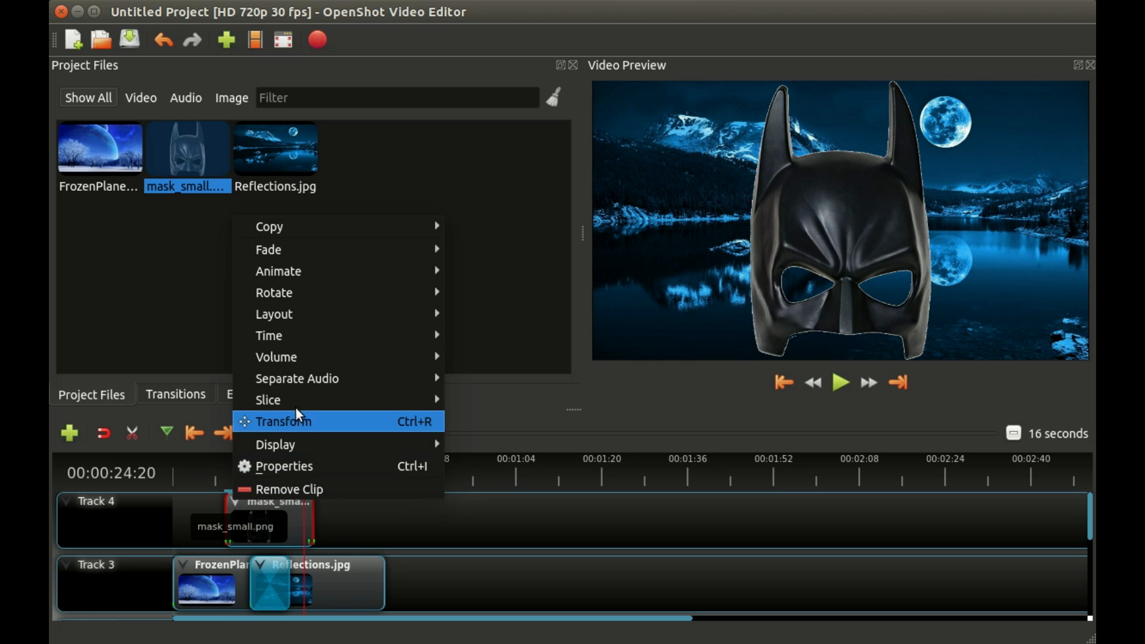
pyautogui.moveTo(277, 271)
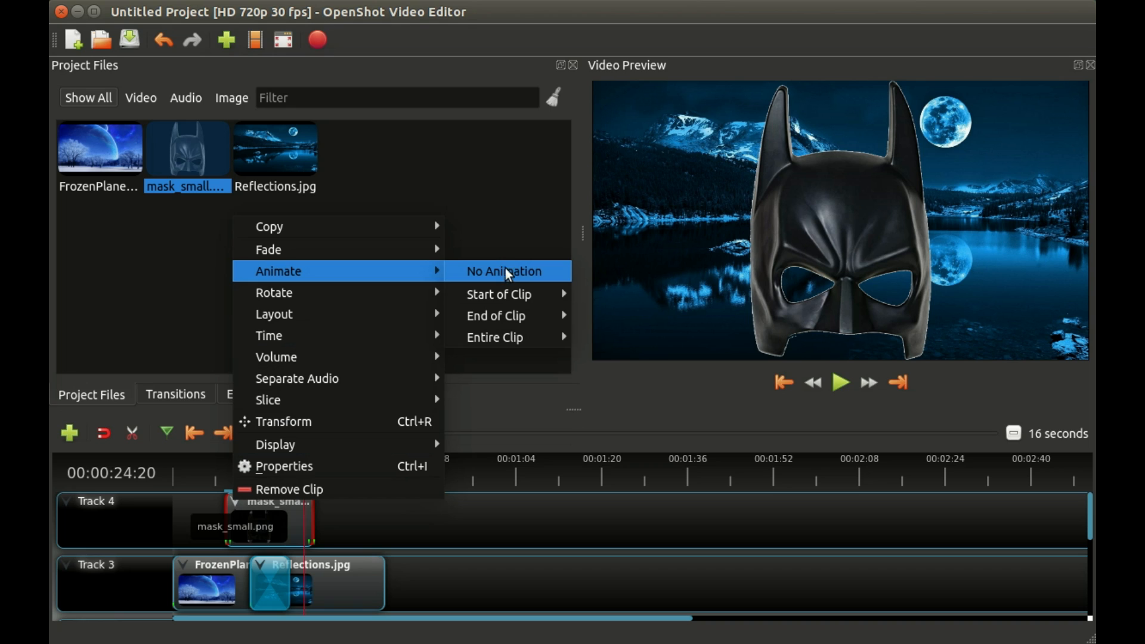
pyautogui.moveTo(544, 277)
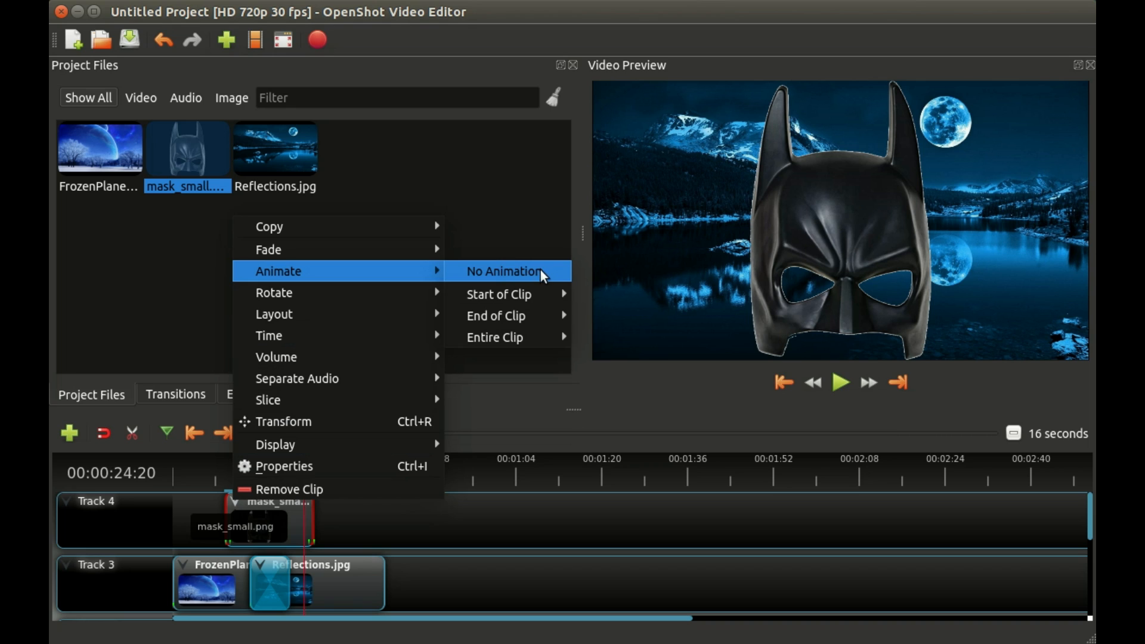
pyautogui.moveTo(554, 276)
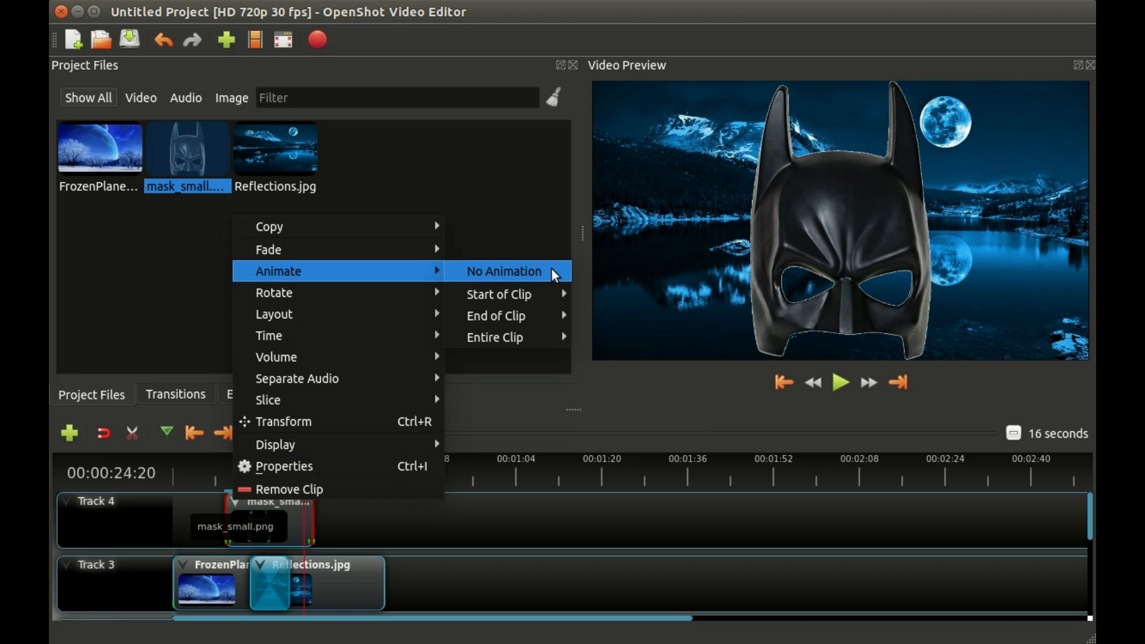
pyautogui.click(502, 271)
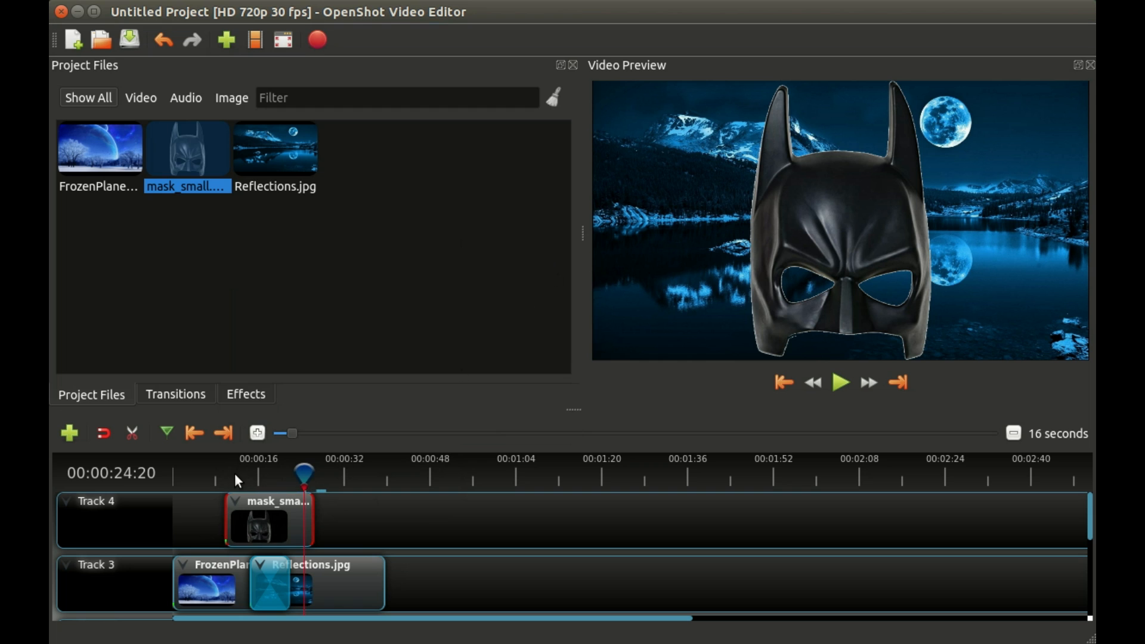
pyautogui.moveTo(303, 475); pyautogui.dragTo(251, 474)
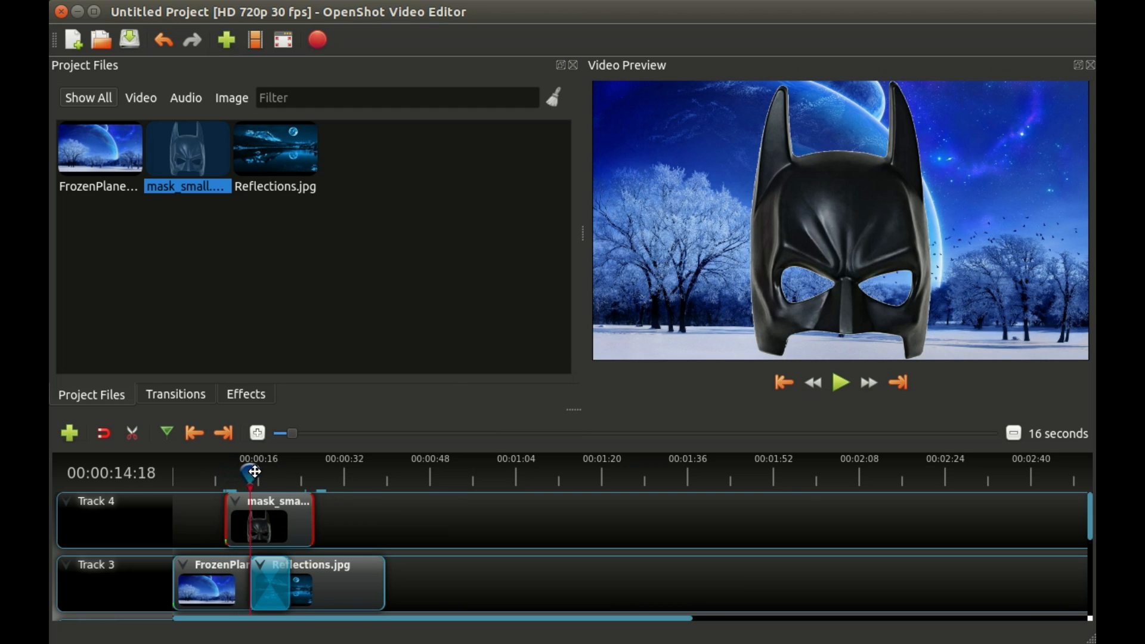
pyautogui.moveTo(249, 474); pyautogui.dragTo(272, 473)
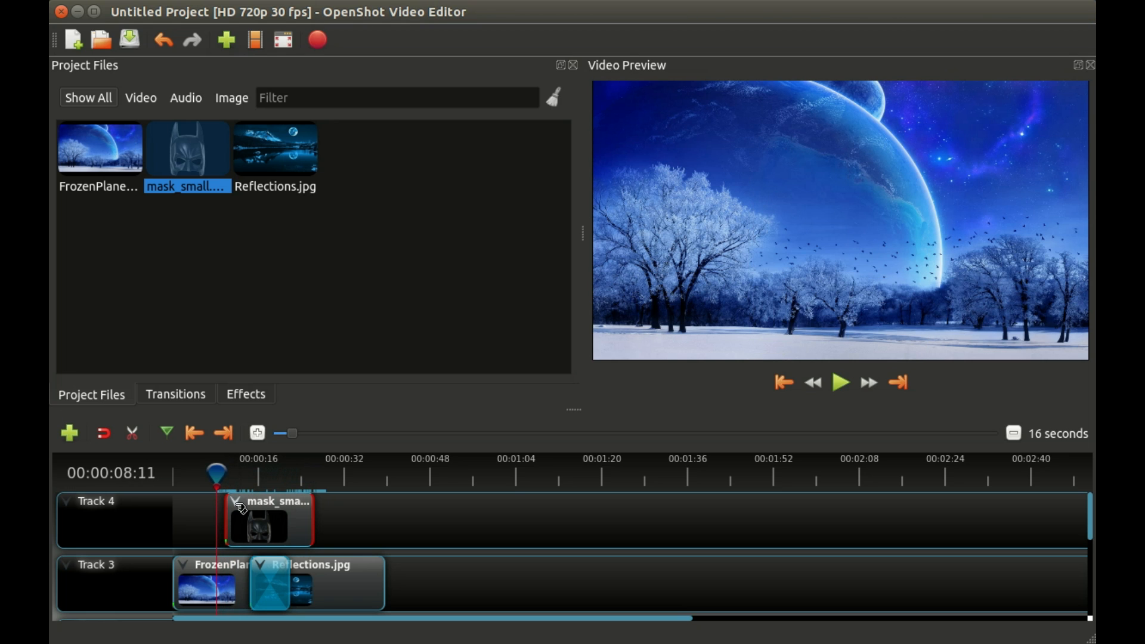
# Apply a Random whole-clip animation to the mask and scrub to see it shifted off-centre at seventeen seconds.
pyautogui.rightClick(258, 523)
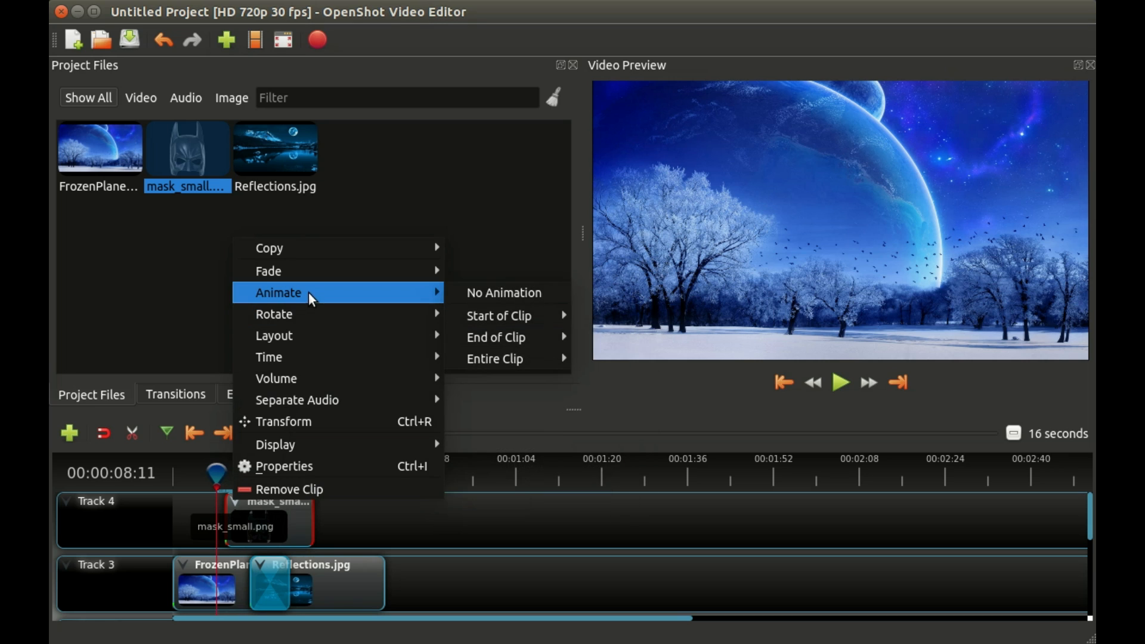
pyautogui.moveTo(495, 359)
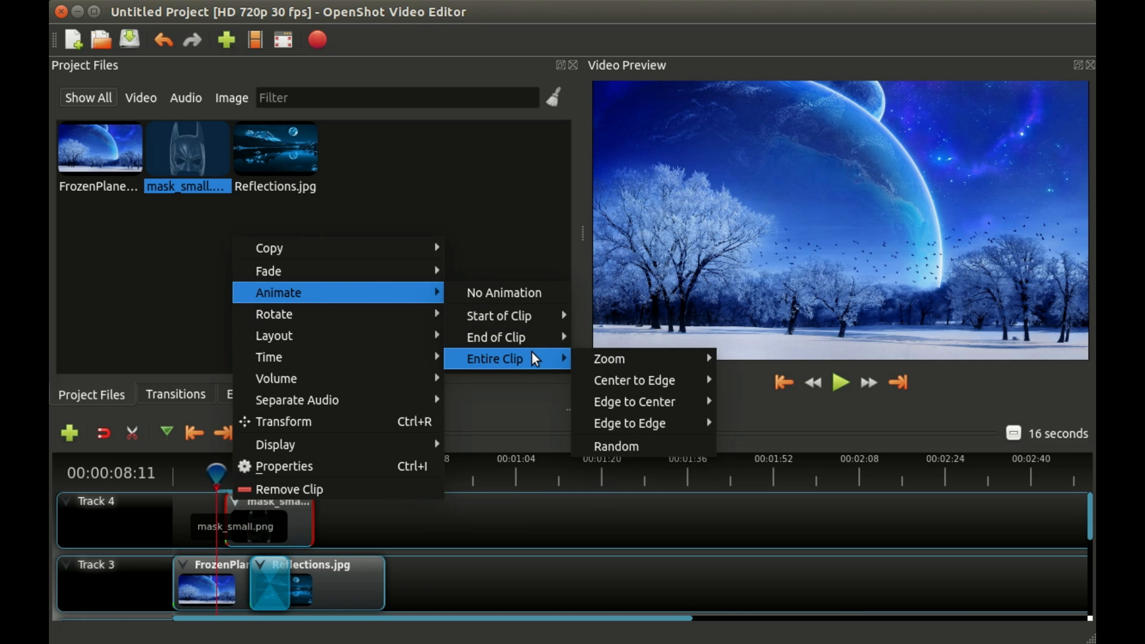
pyautogui.moveTo(629, 422)
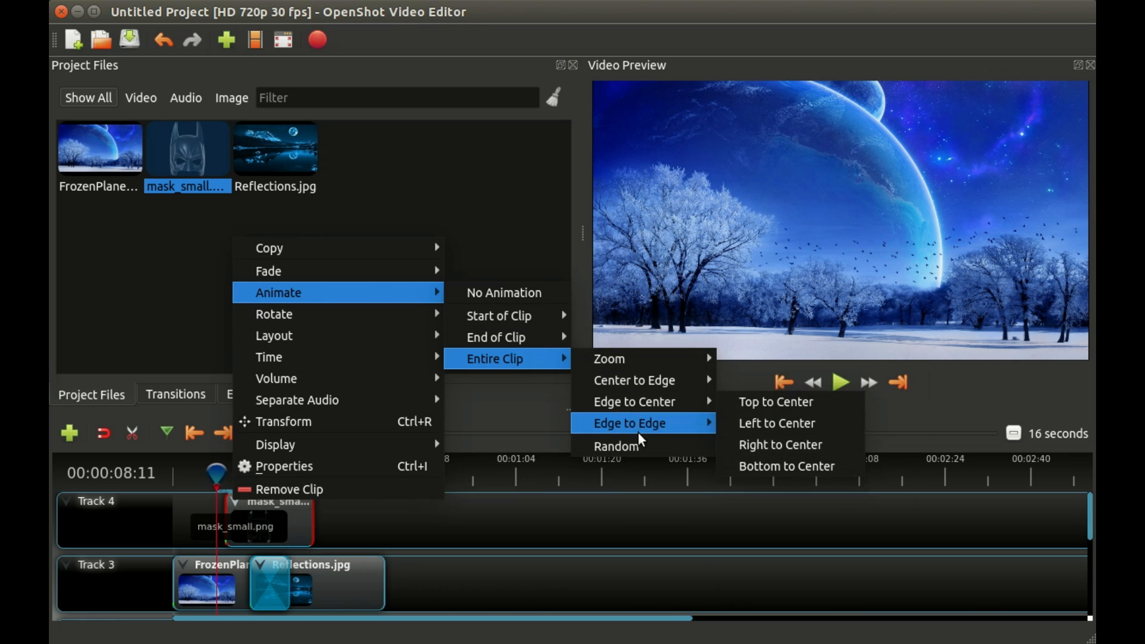
pyautogui.moveTo(615, 447)
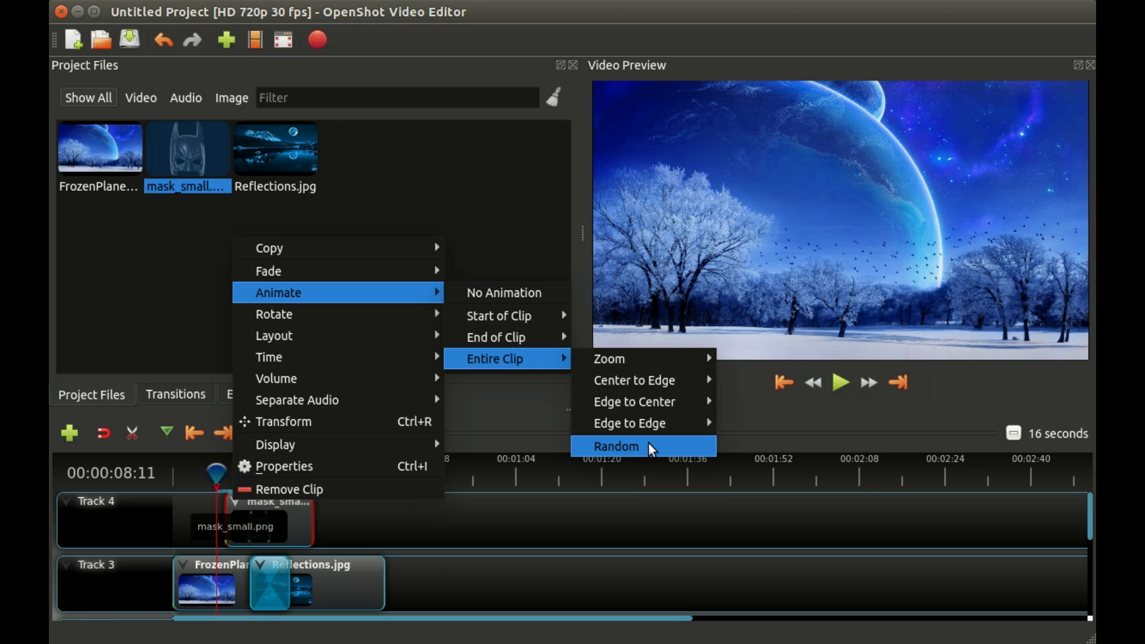
pyautogui.moveTo(654, 447)
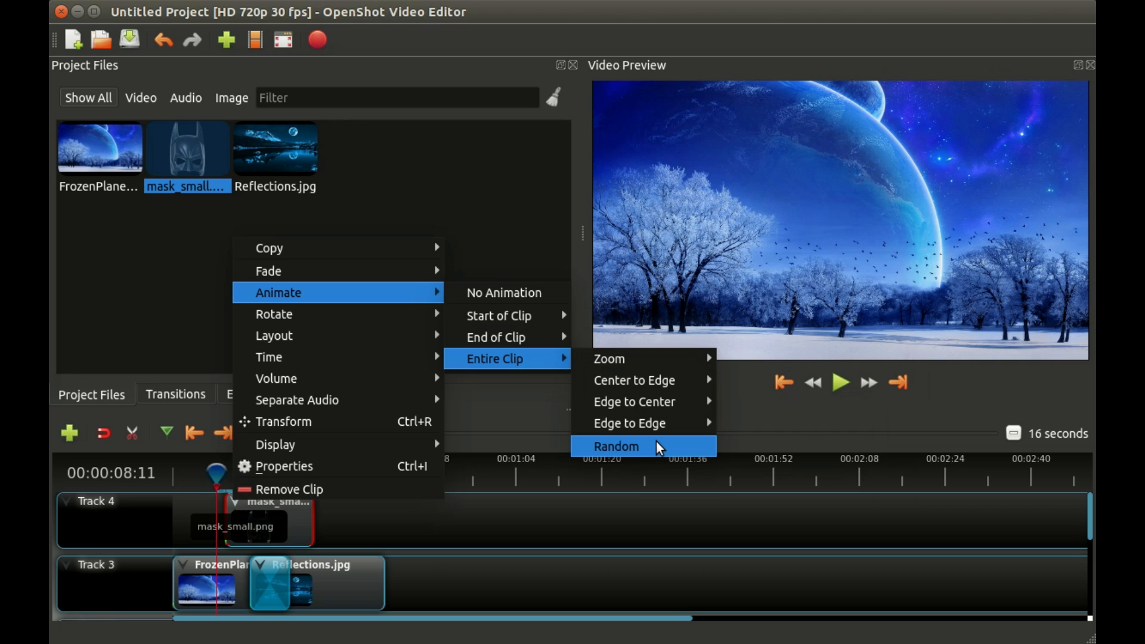
pyautogui.click(615, 446)
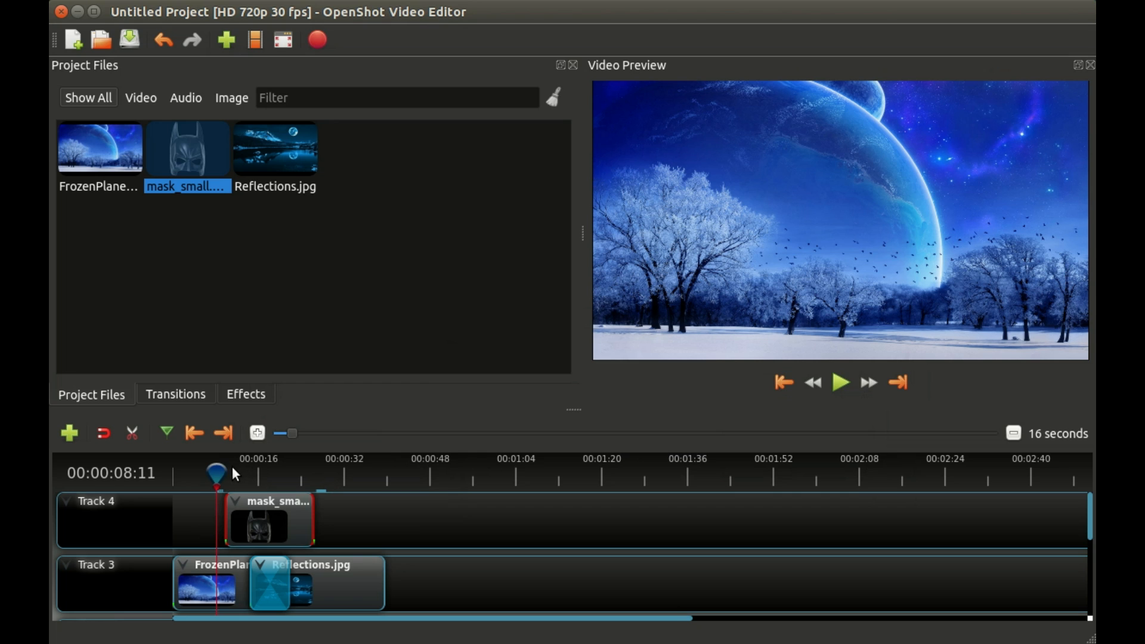
pyautogui.moveTo(214, 471); pyautogui.dragTo(225, 471)
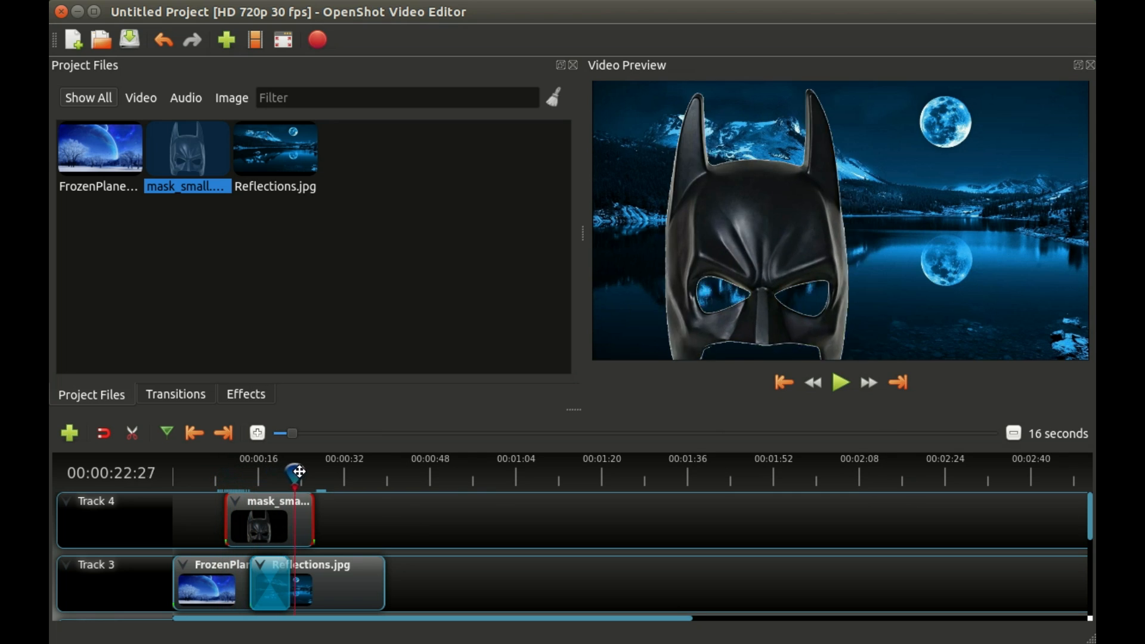
pyautogui.moveTo(297, 471); pyautogui.dragTo(272, 471)
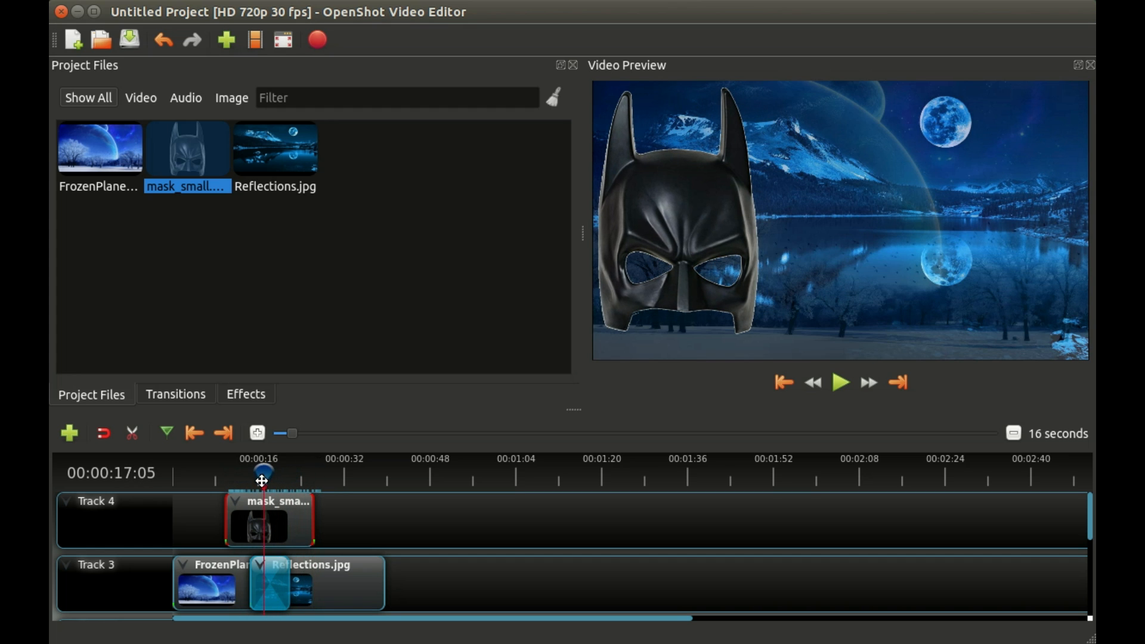
# Reopen the mask clip's options to reset its animation back to No Animation.
pyautogui.rightClick(268, 522)
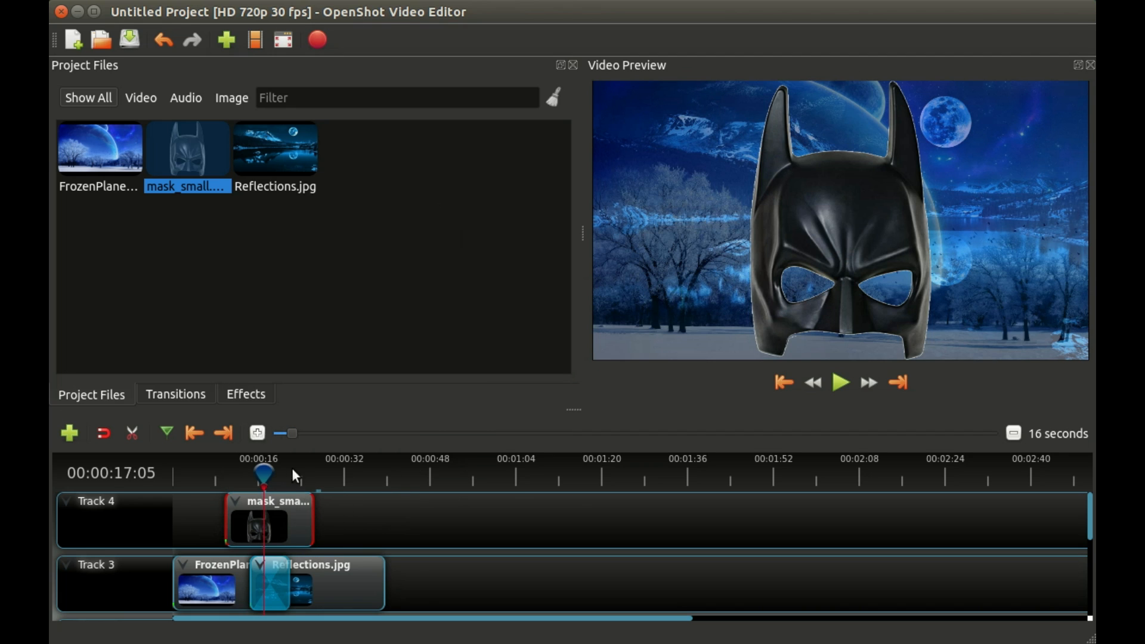
pyautogui.moveTo(244, 481)
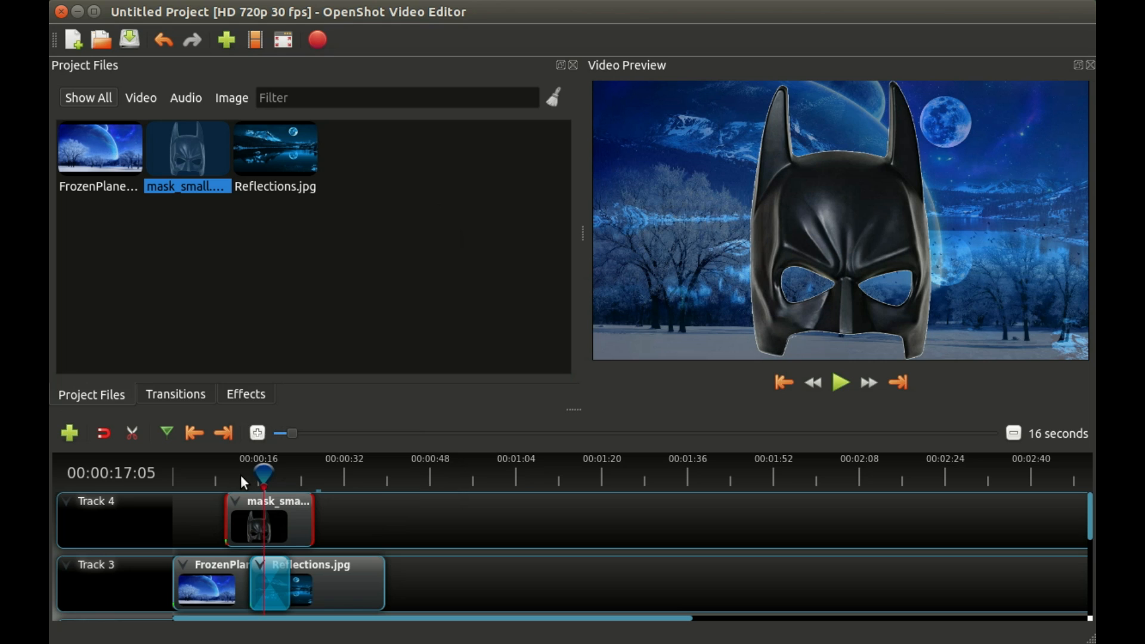
pyautogui.moveTo(241, 479)
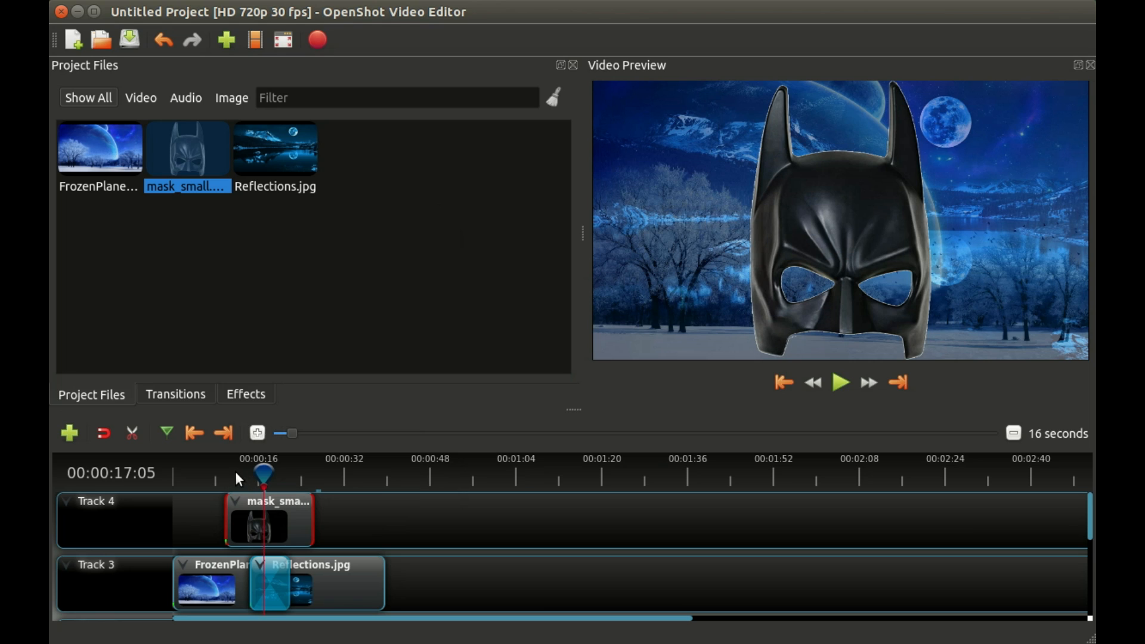
pyautogui.moveTo(240, 477)
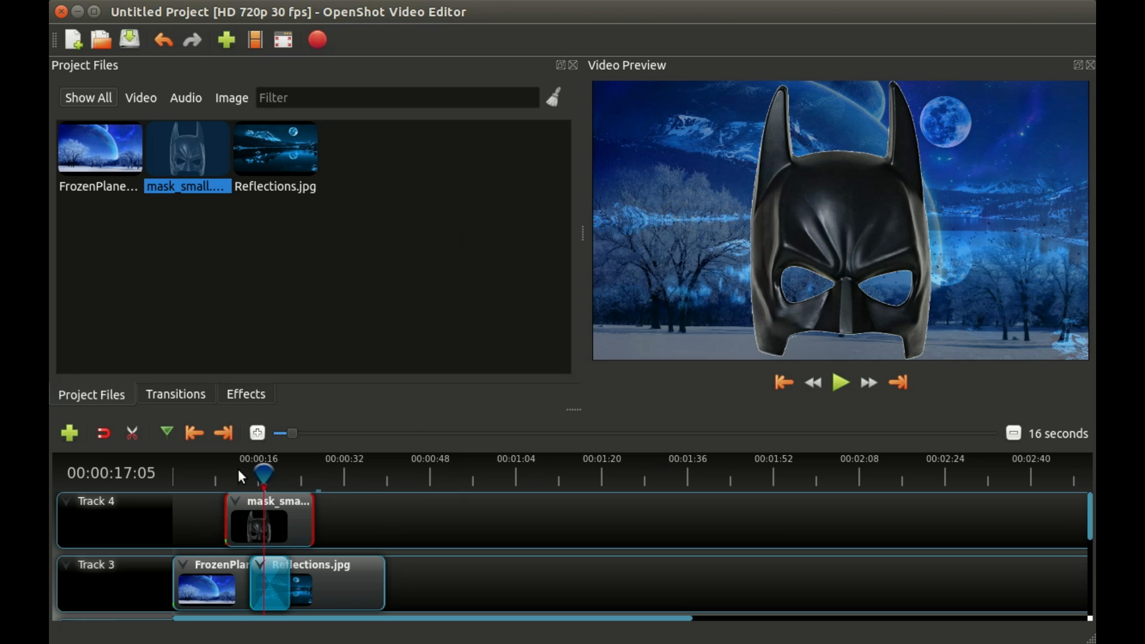
pyautogui.moveTo(234, 478)
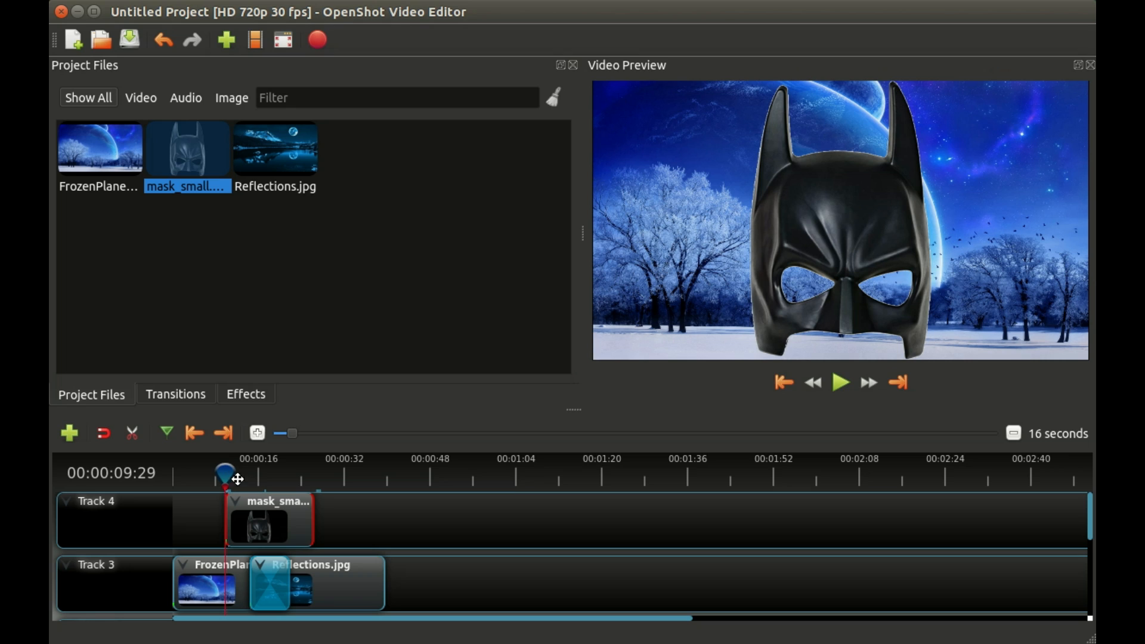
pyautogui.rightClick(259, 526)
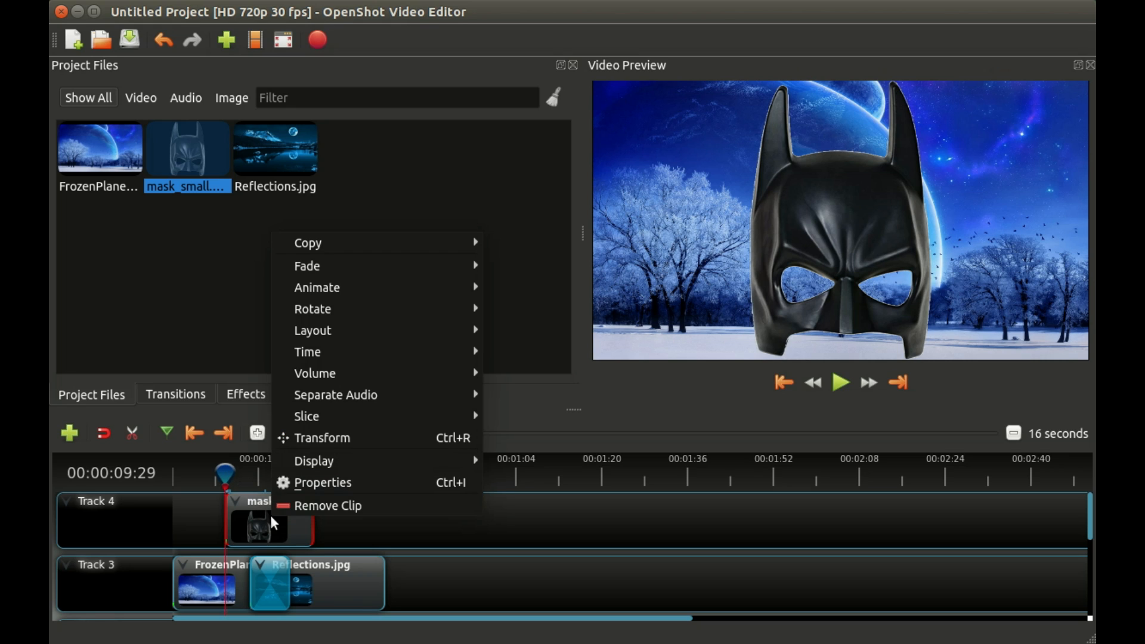
pyautogui.moveTo(324, 438)
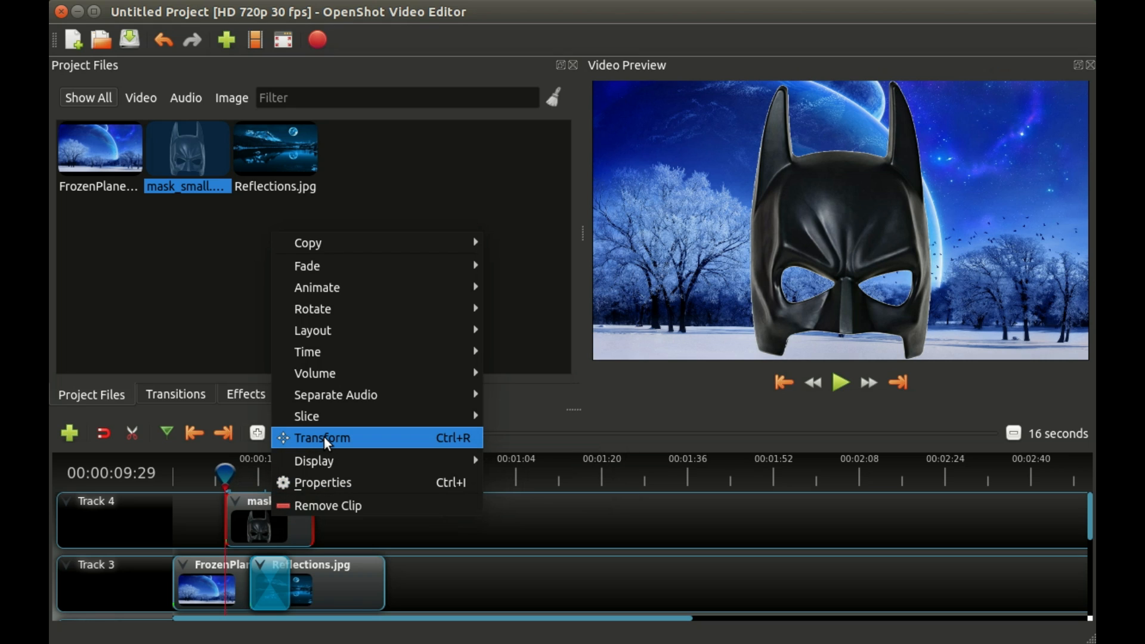
pyautogui.click(322, 437)
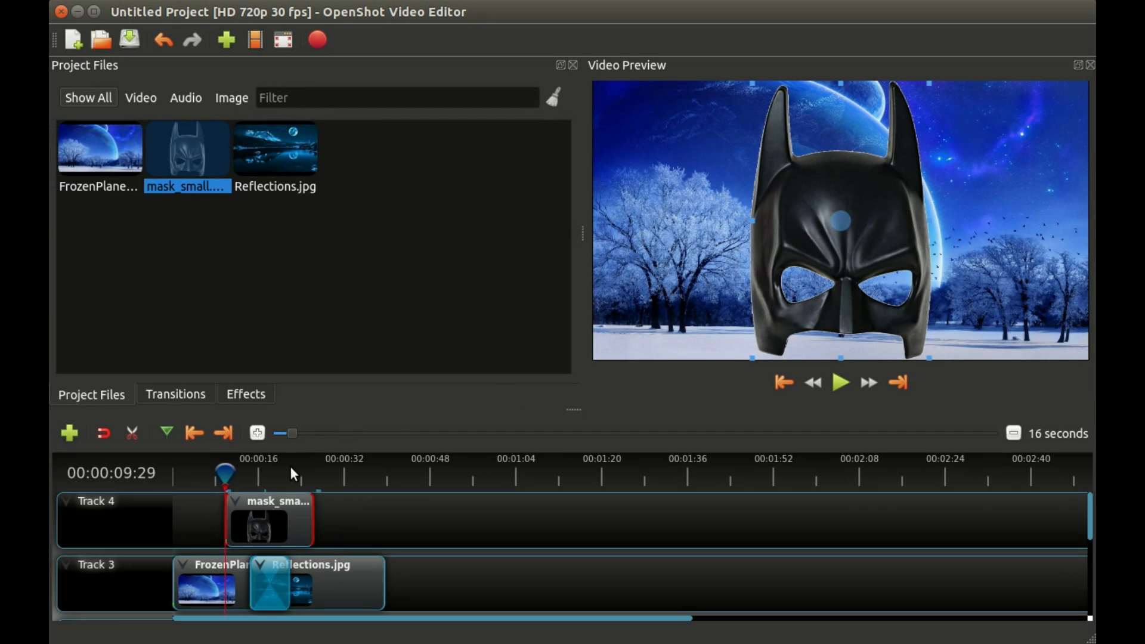
pyautogui.moveTo(917, 105)
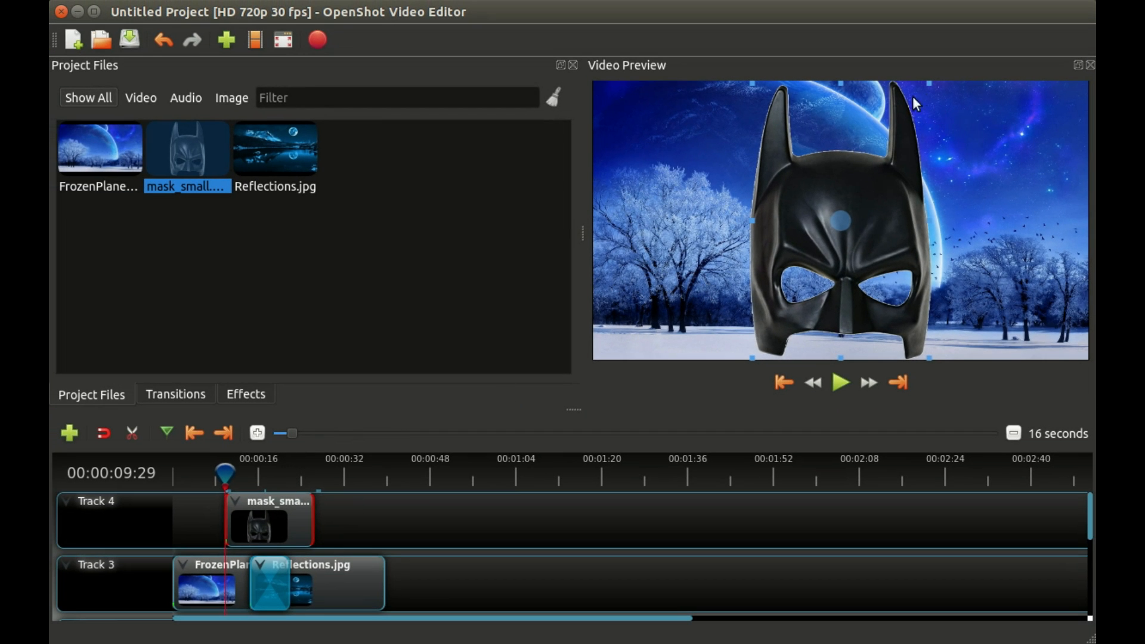
pyautogui.moveTo(776, 110)
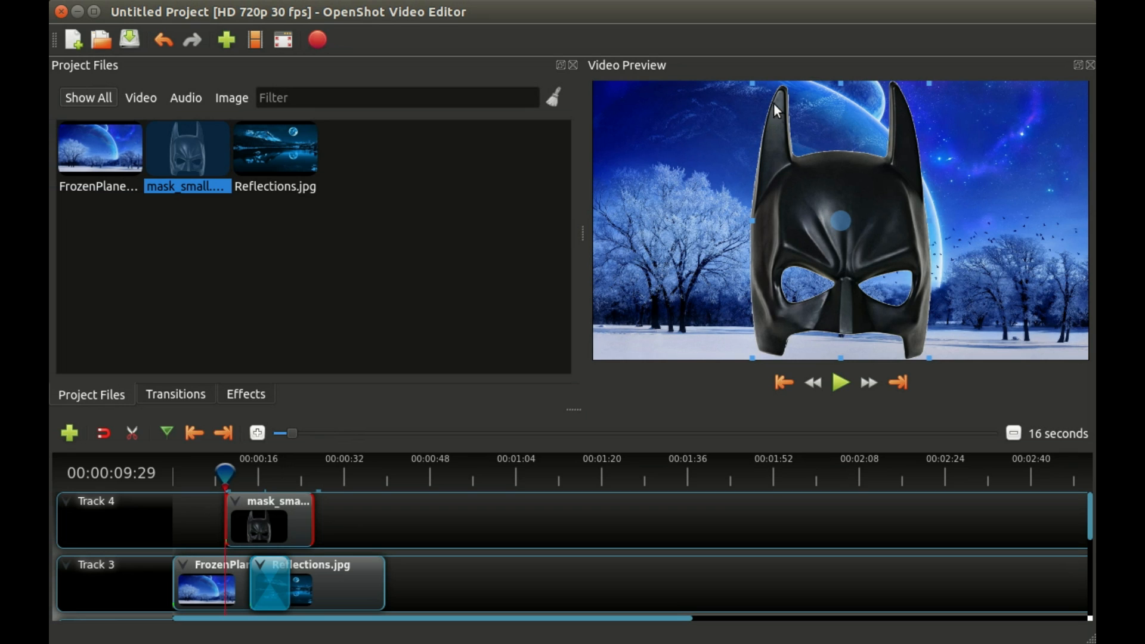
pyautogui.moveTo(838, 222)
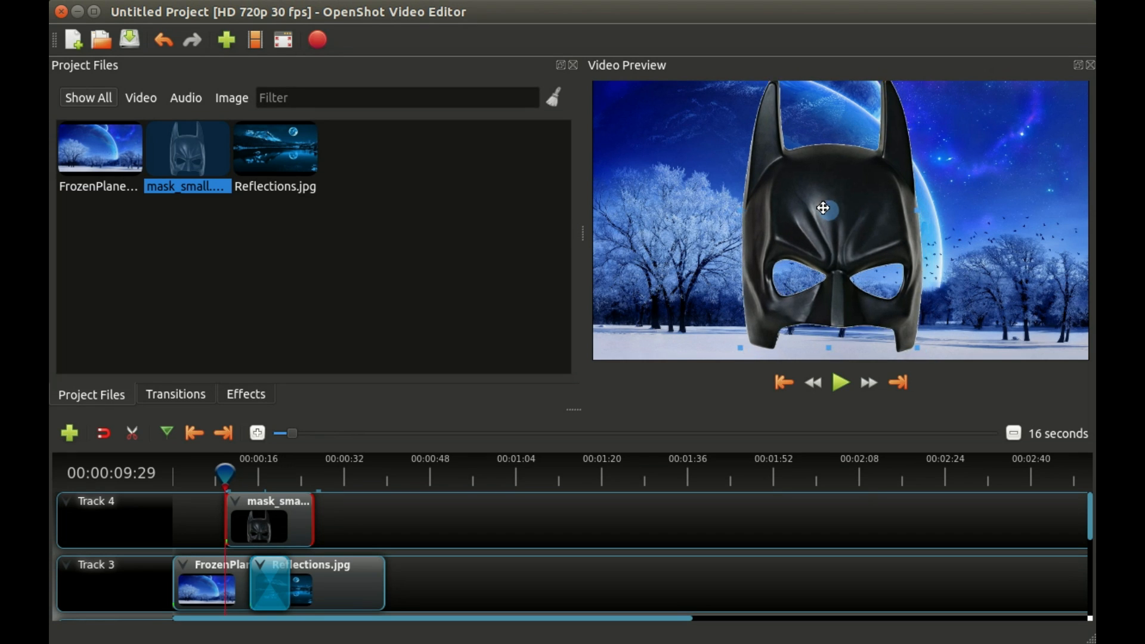
# Scale the mask down to a tiny size and drag it into the preview's top-right corner.
pyautogui.moveTo(823, 209); pyautogui.dragTo(879, 266)
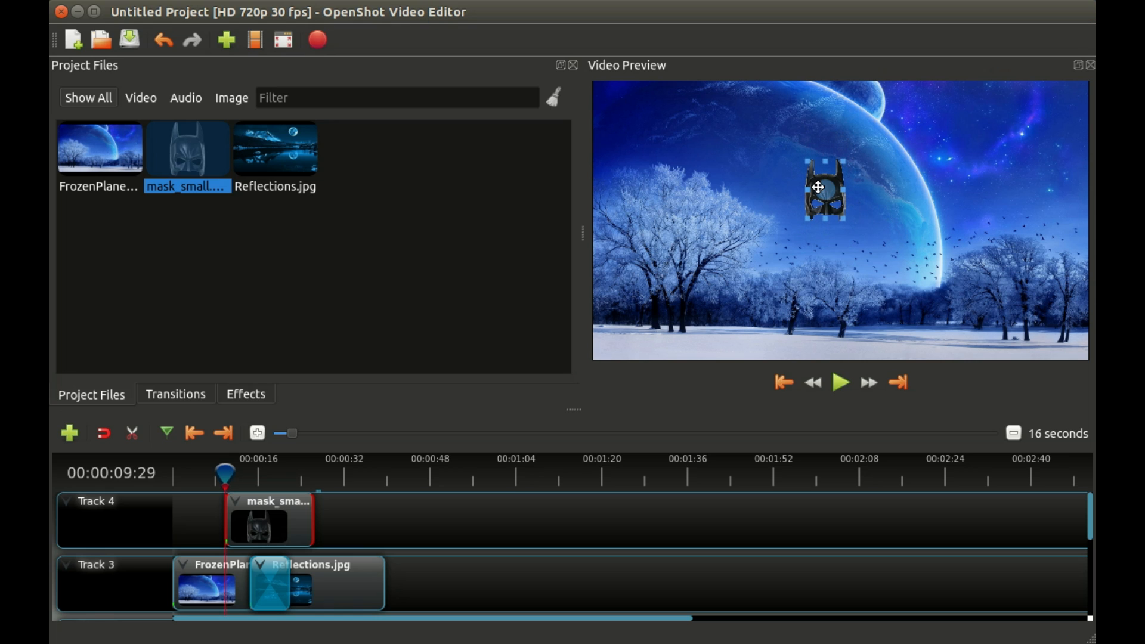
pyautogui.moveTo(823, 188); pyautogui.dragTo(1065, 104)
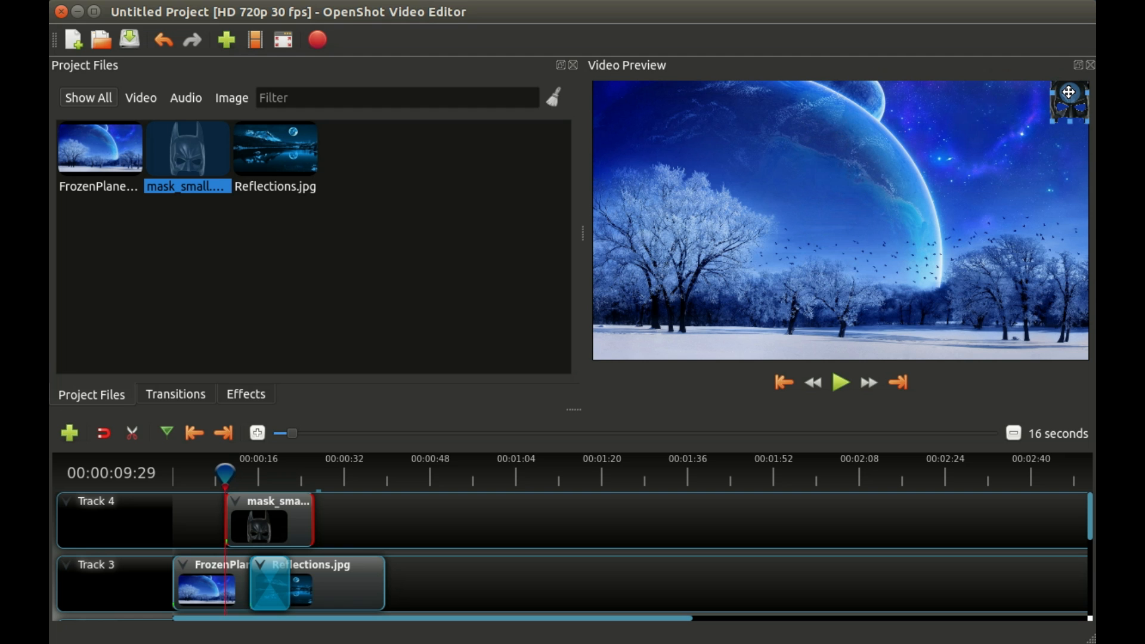
pyautogui.moveTo(327, 522)
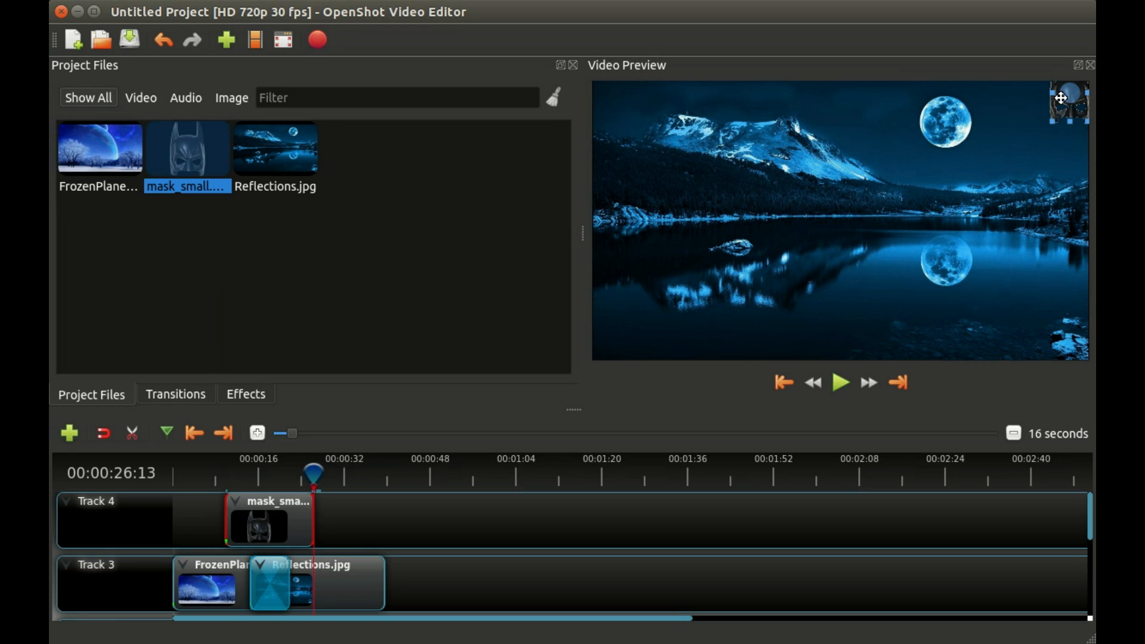
# Move the mask to the lower left of the lake and enlarge it to spill off-frame, then settle at 00:00:25:19.
pyautogui.moveTo(1066, 99); pyautogui.dragTo(756, 247)
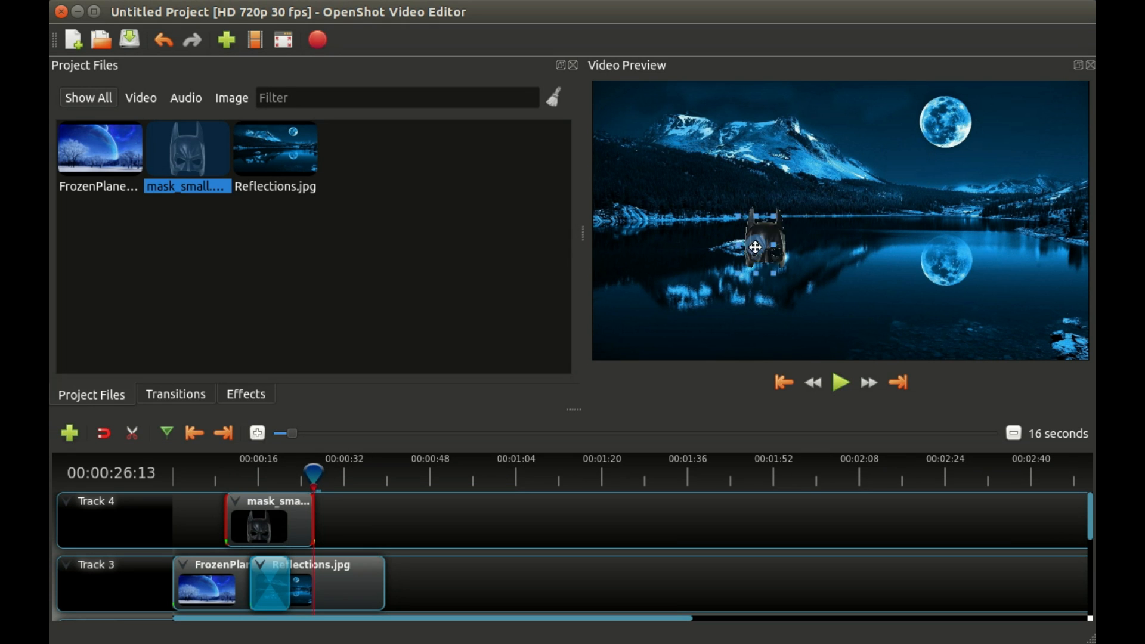
pyautogui.moveTo(756, 247); pyautogui.dragTo(700, 296)
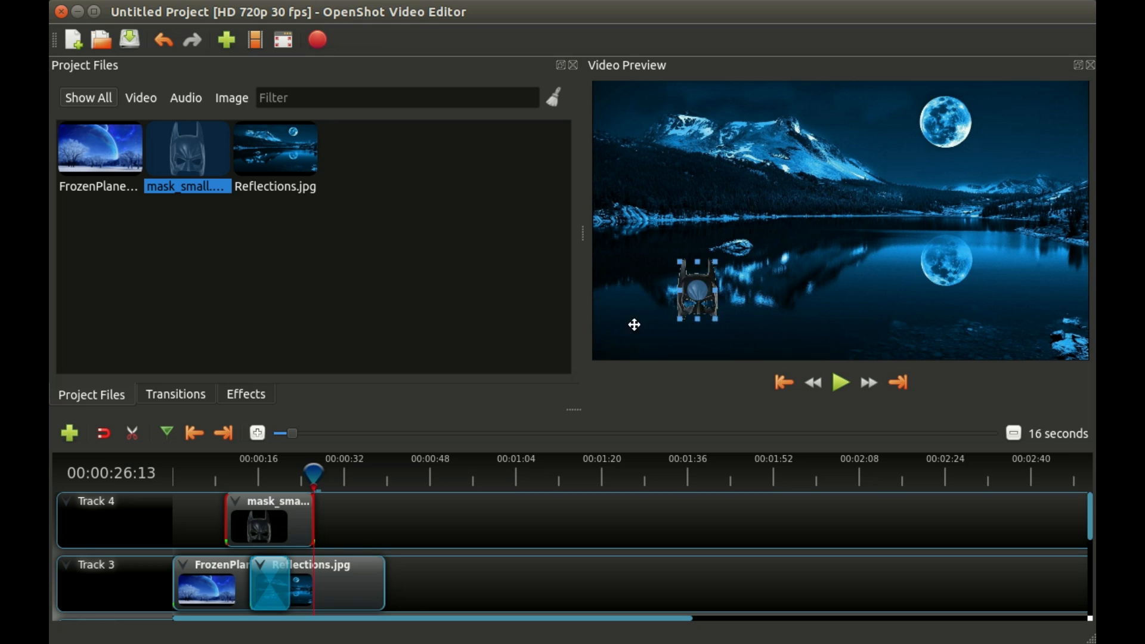
pyautogui.moveTo(700, 288); pyautogui.dragTo(606, 336)
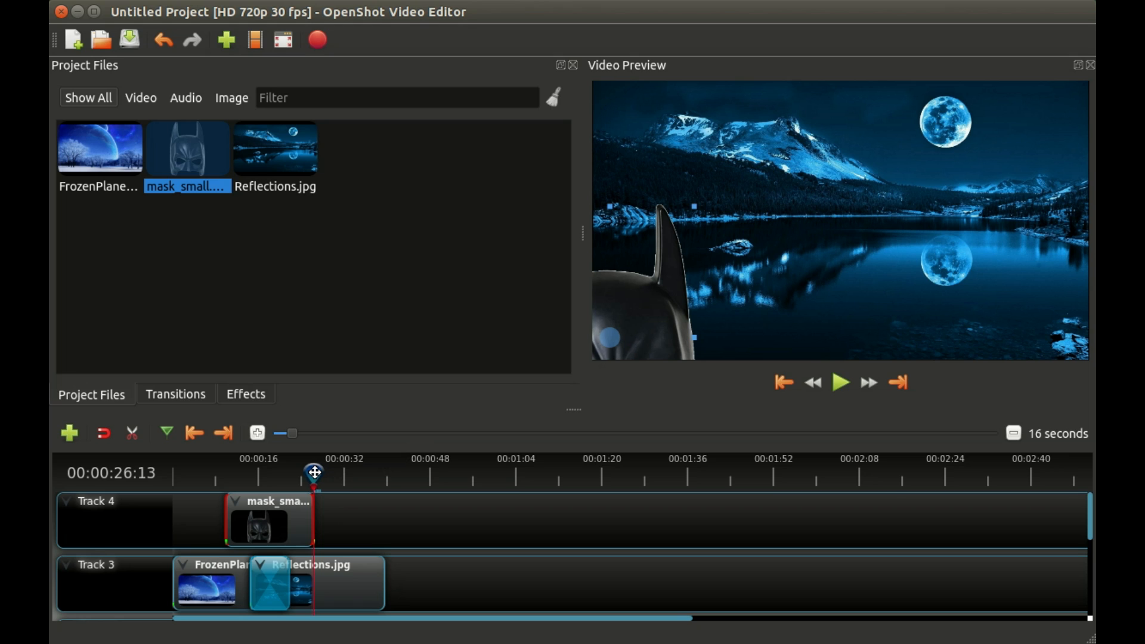
pyautogui.moveTo(314, 472); pyautogui.dragTo(309, 473)
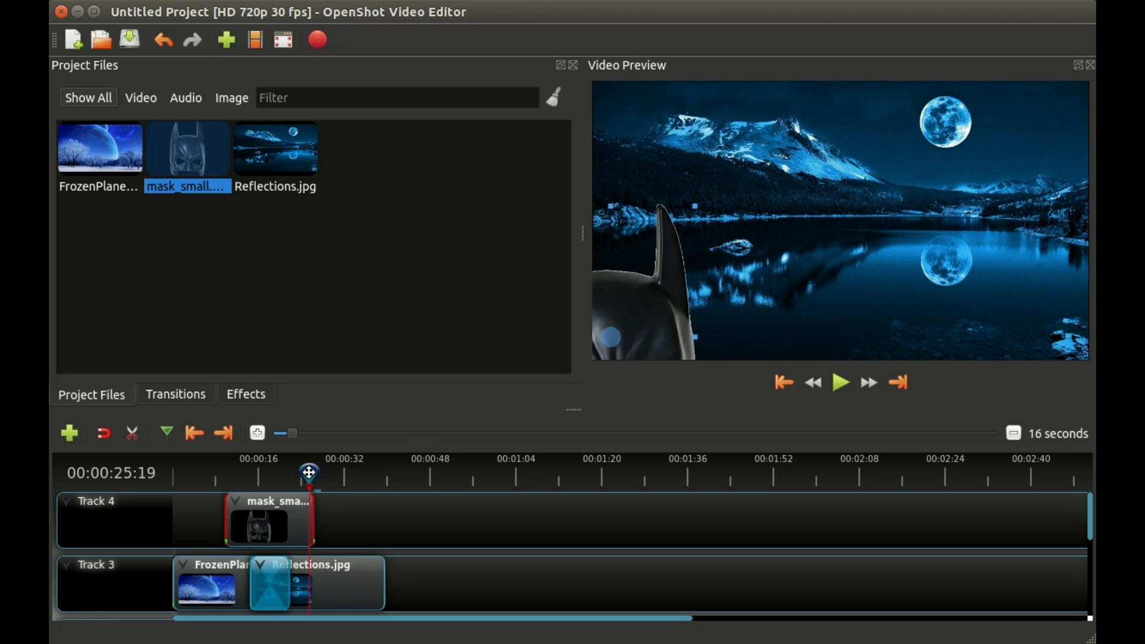
# Scrub back to about 12 seconds and play the mask's flight from the top-right, then pause.
pyautogui.moveTo(307, 472); pyautogui.dragTo(261, 472)
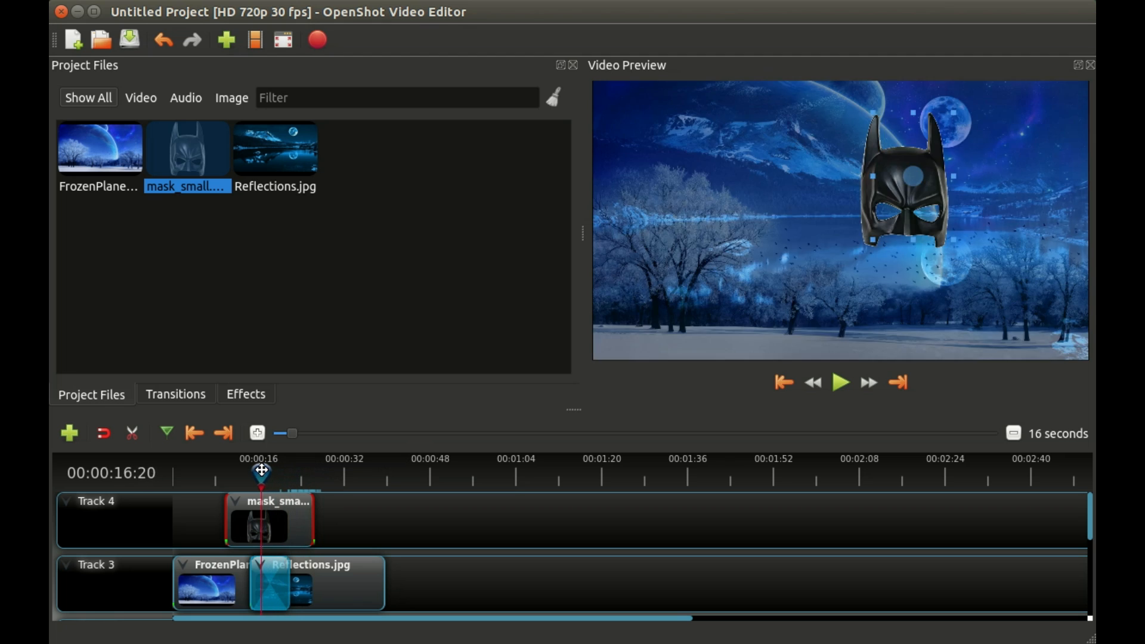
pyautogui.moveTo(261, 471); pyautogui.dragTo(235, 472)
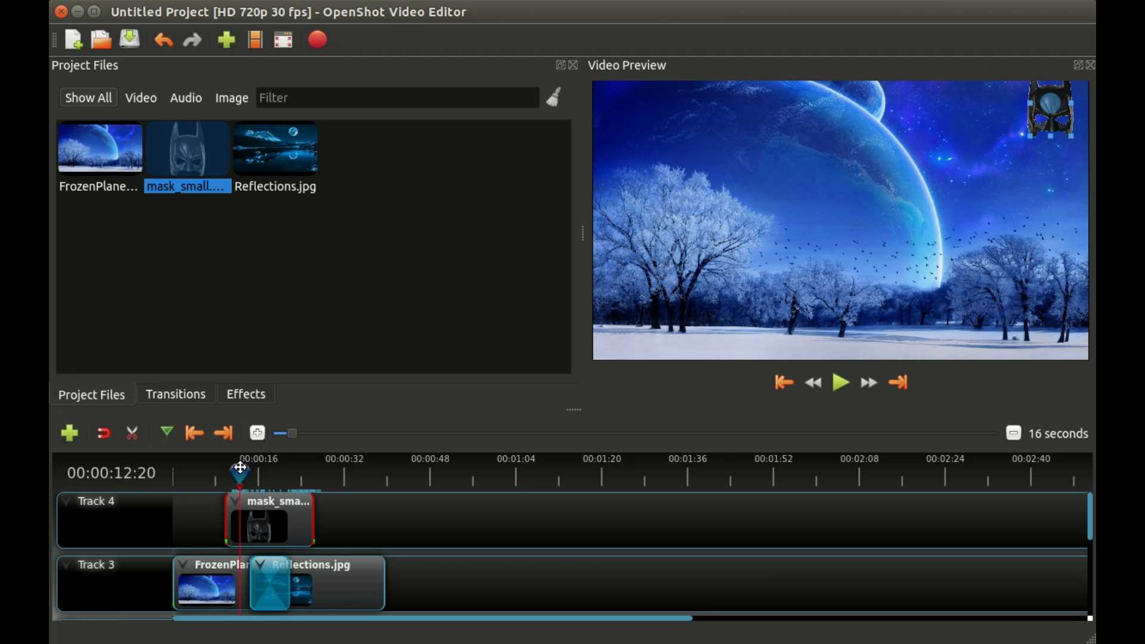
pyautogui.click(840, 382)
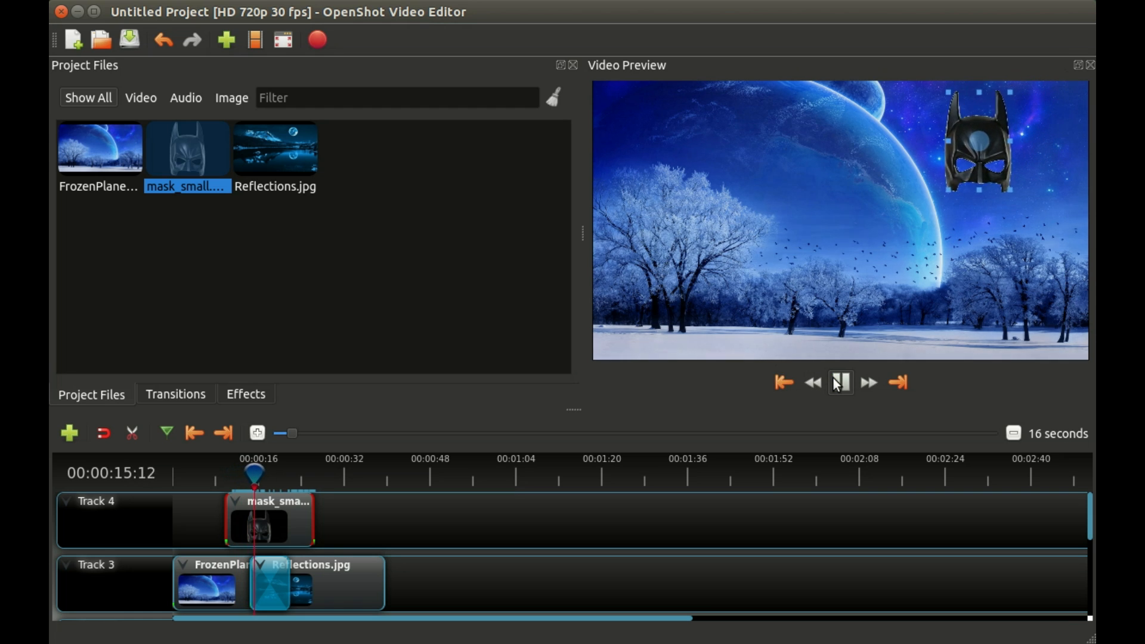
pyautogui.click(839, 382)
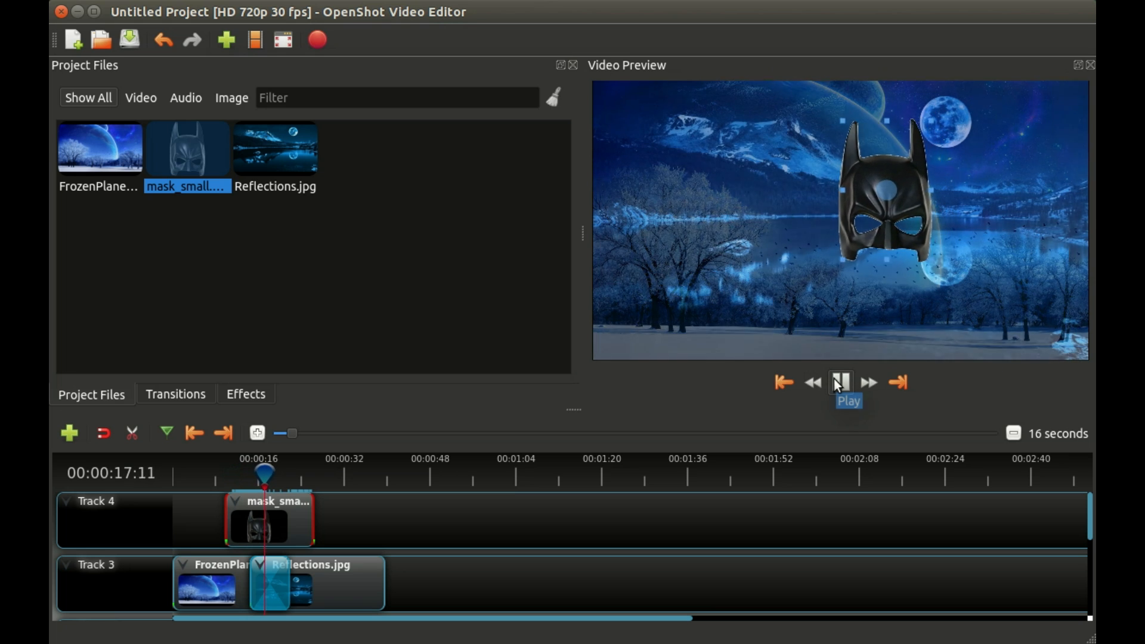
pyautogui.click(841, 382)
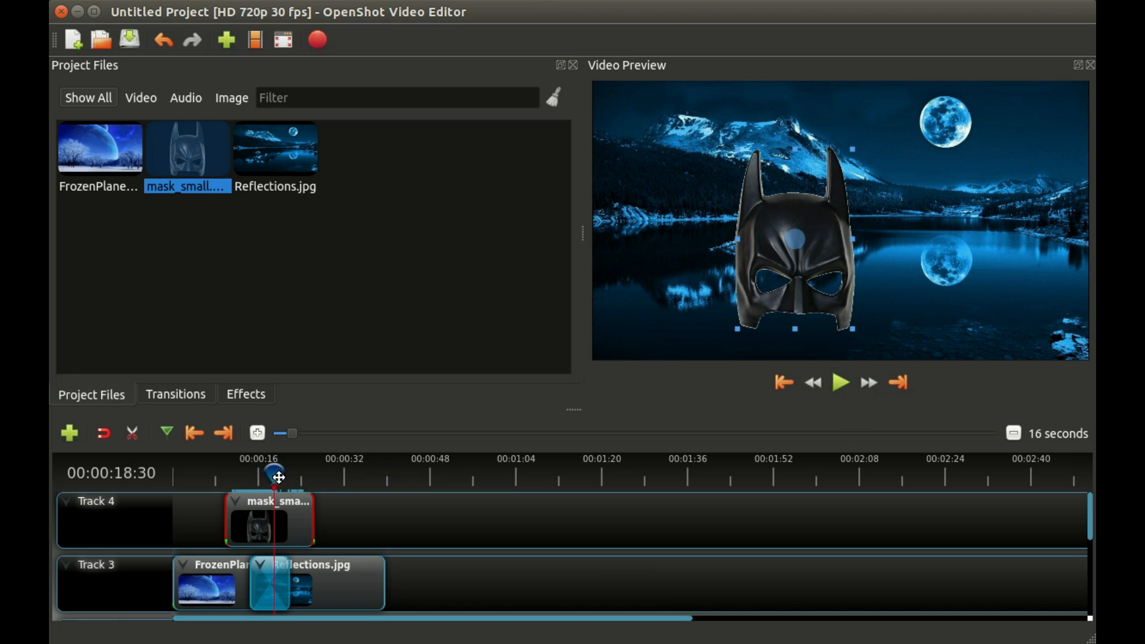
pyautogui.moveTo(351, 515)
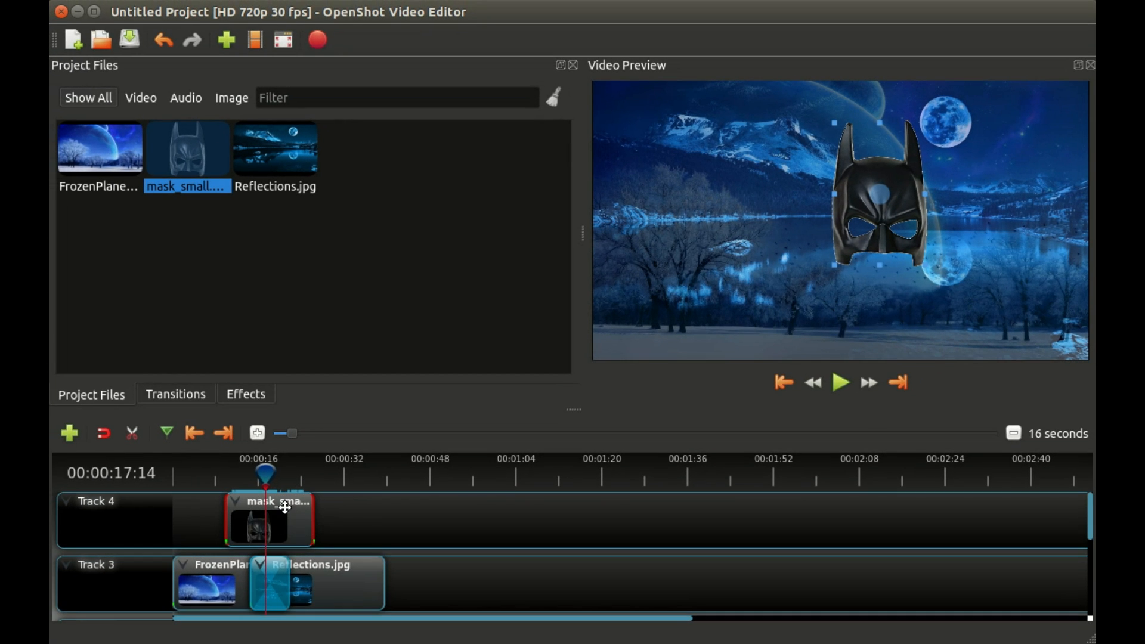
pyautogui.moveTo(595, 382)
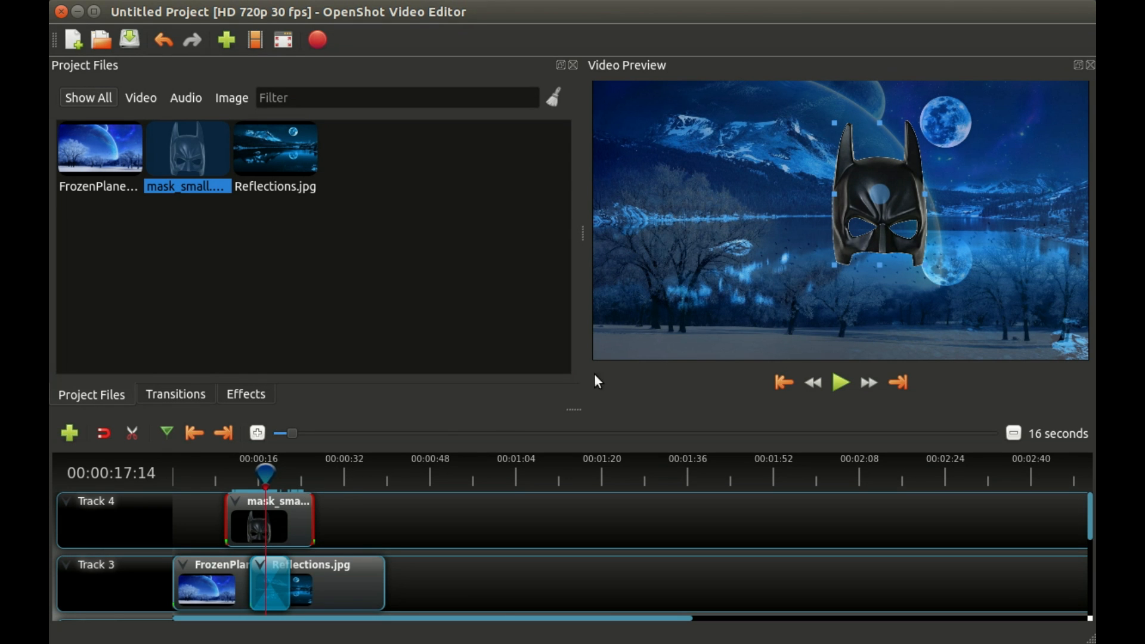
# Around 15–17 seconds, raise the mask toward the top centre to curve its path.
pyautogui.moveTo(265, 473); pyautogui.dragTo(253, 474)
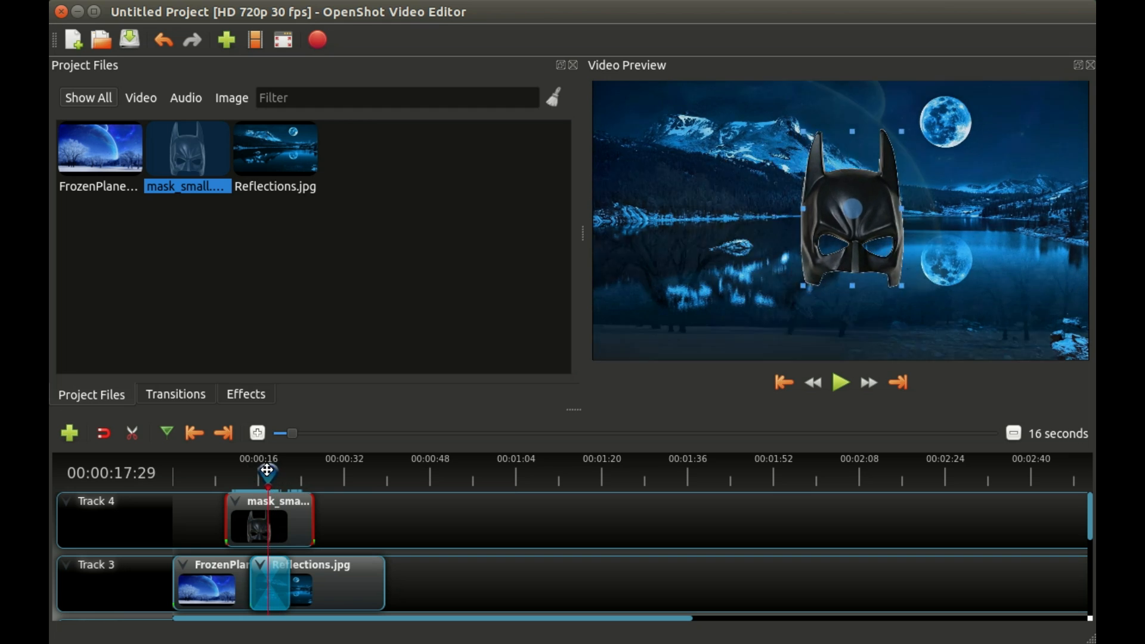
pyautogui.moveTo(266, 471); pyautogui.dragTo(253, 472)
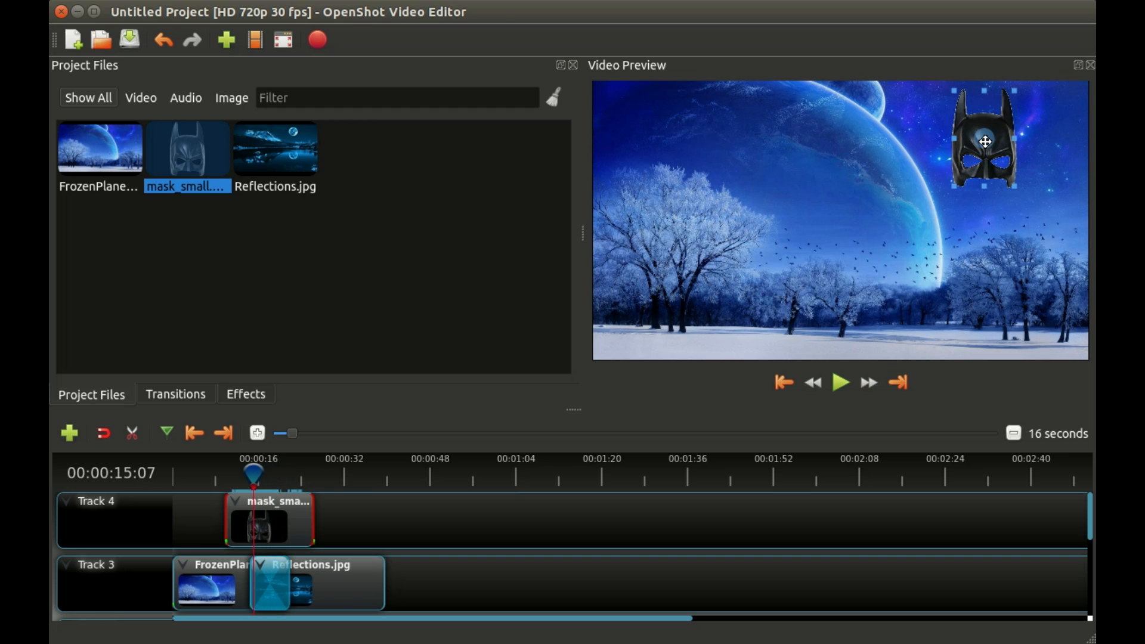
pyautogui.moveTo(984, 142); pyautogui.dragTo(833, 121)
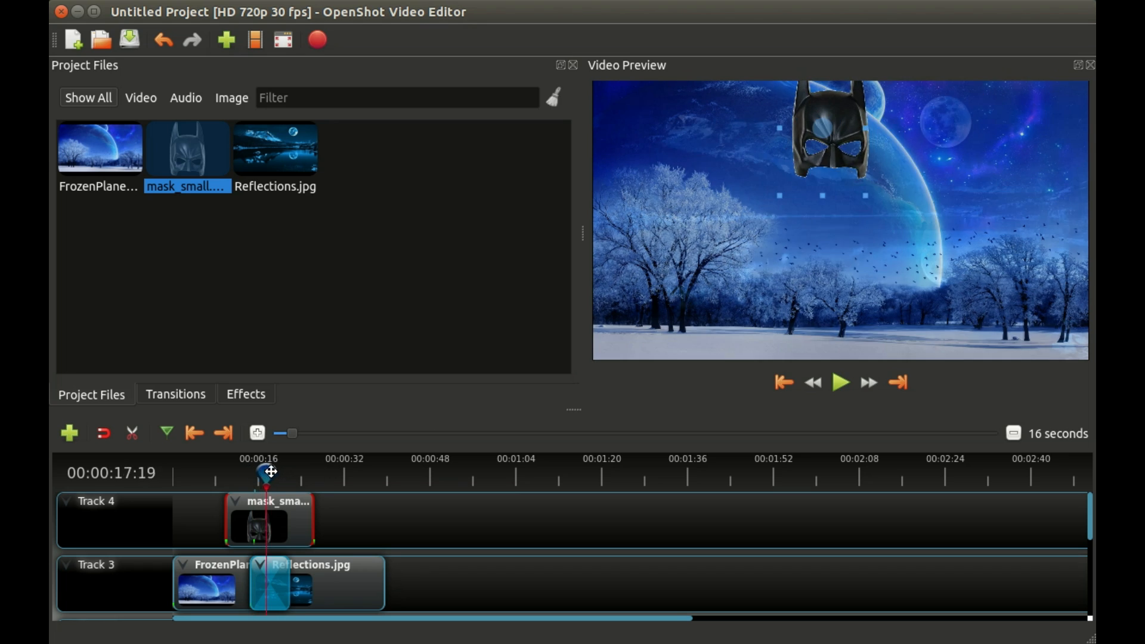
# Scrub between the clip's start, 18–19 seconds and its end to review the curved motion.
pyautogui.moveTo(268, 471); pyautogui.dragTo(288, 471)
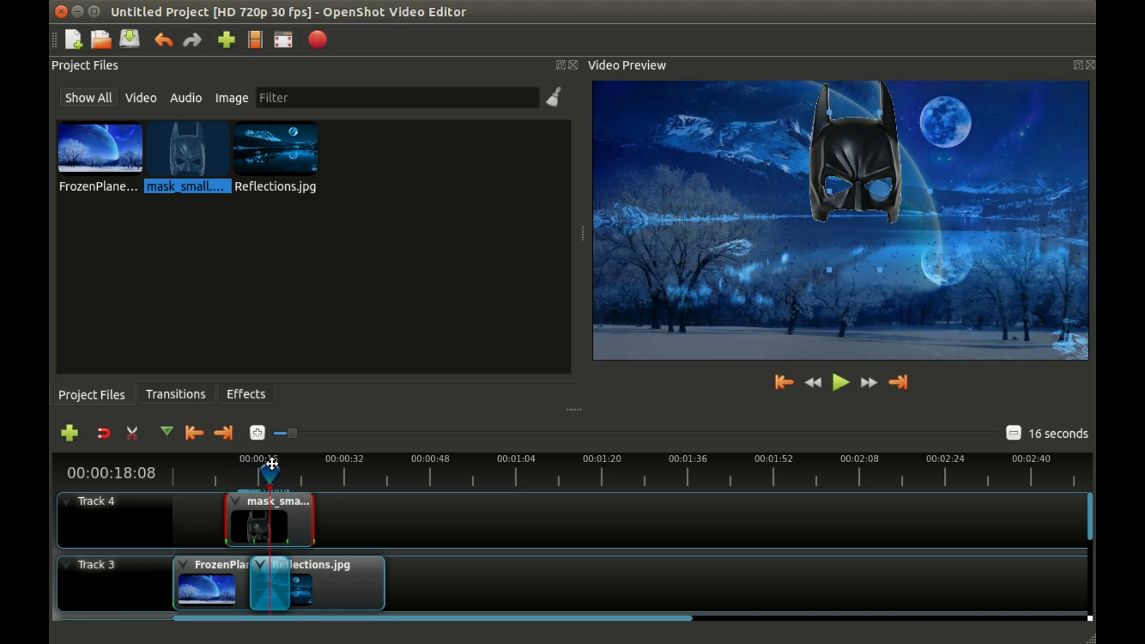
pyautogui.moveTo(271, 473); pyautogui.dragTo(293, 473)
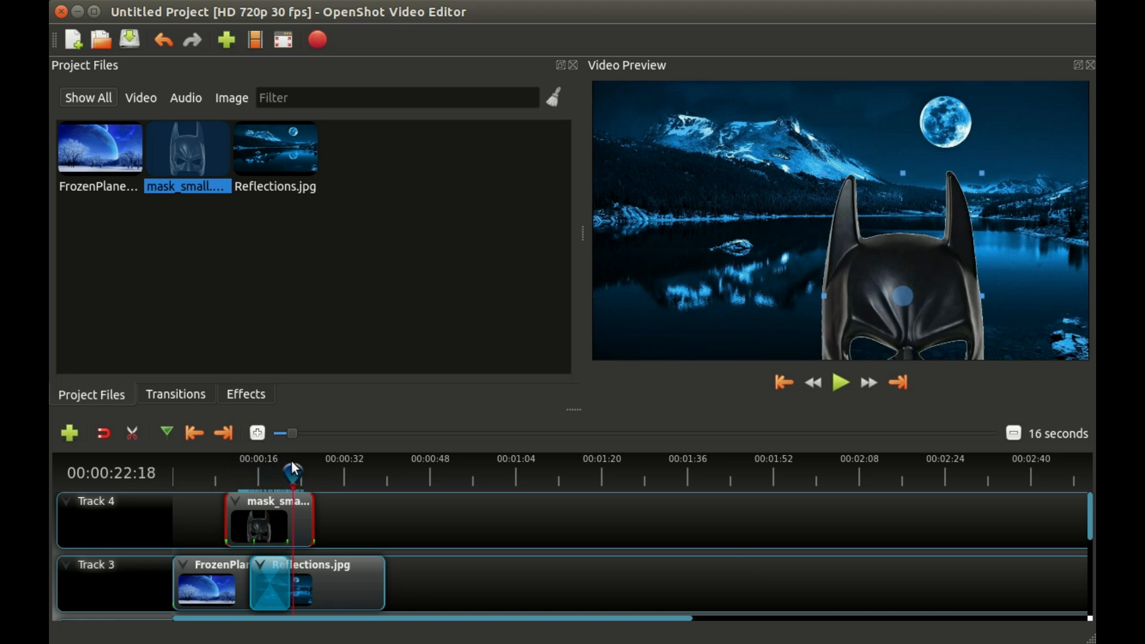
pyautogui.moveTo(292, 472); pyautogui.dragTo(232, 472)
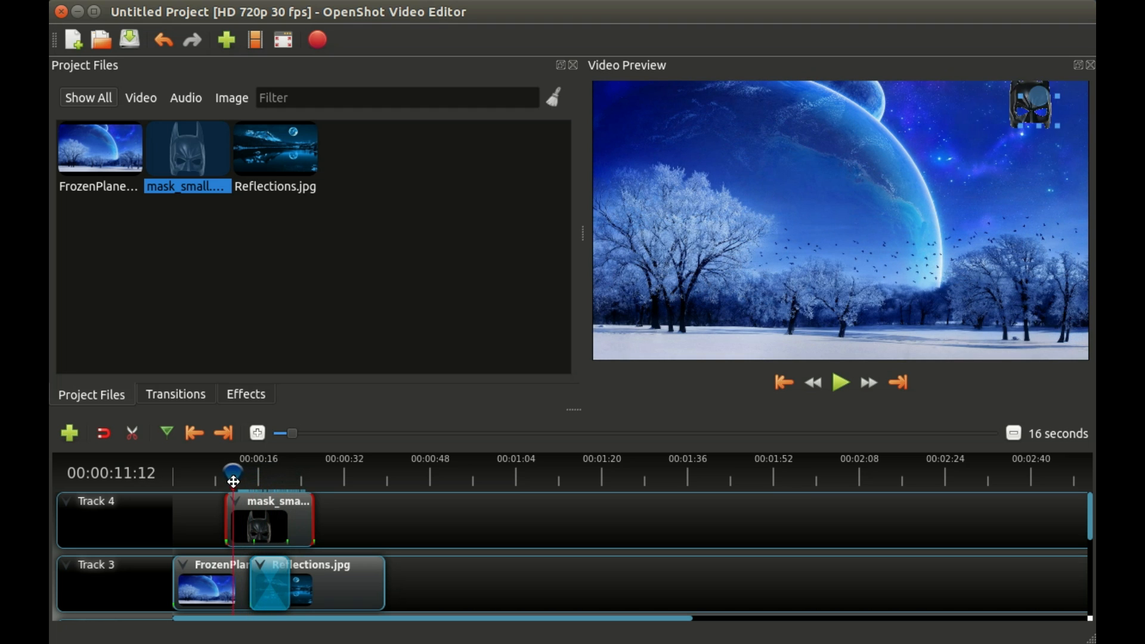
pyautogui.moveTo(233, 472); pyautogui.dragTo(266, 478)
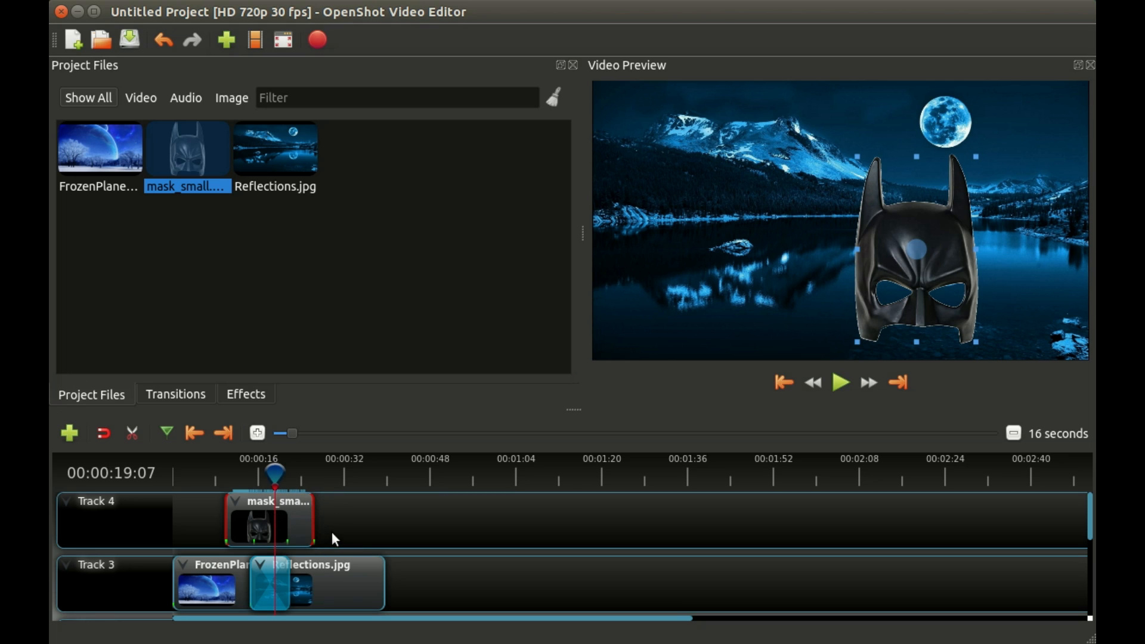
pyautogui.moveTo(336, 526)
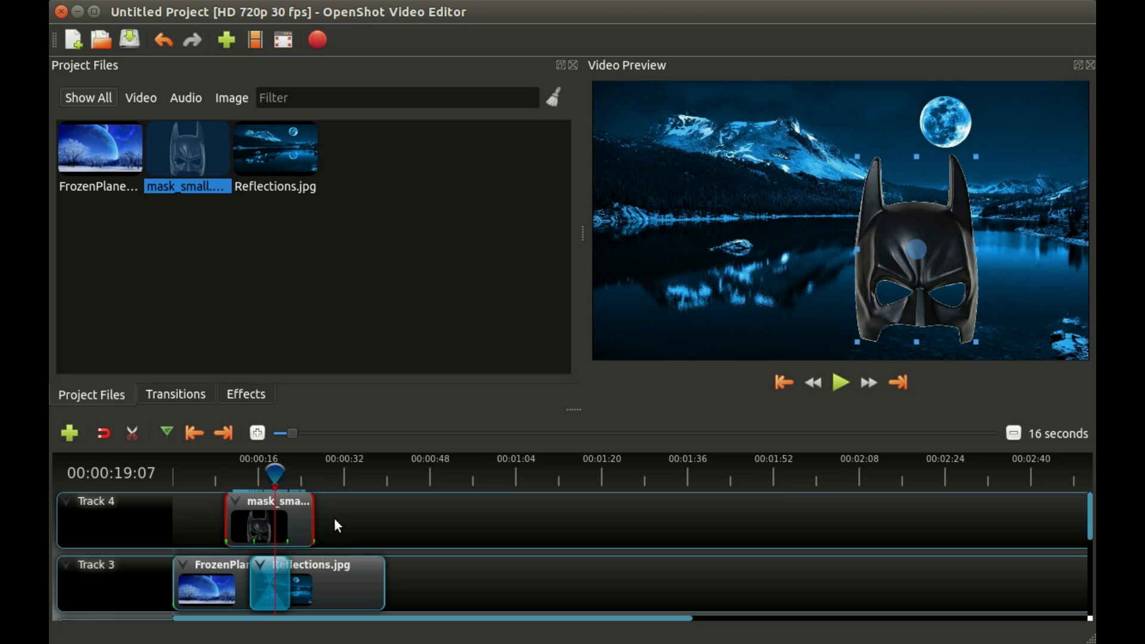
pyautogui.moveTo(344, 528)
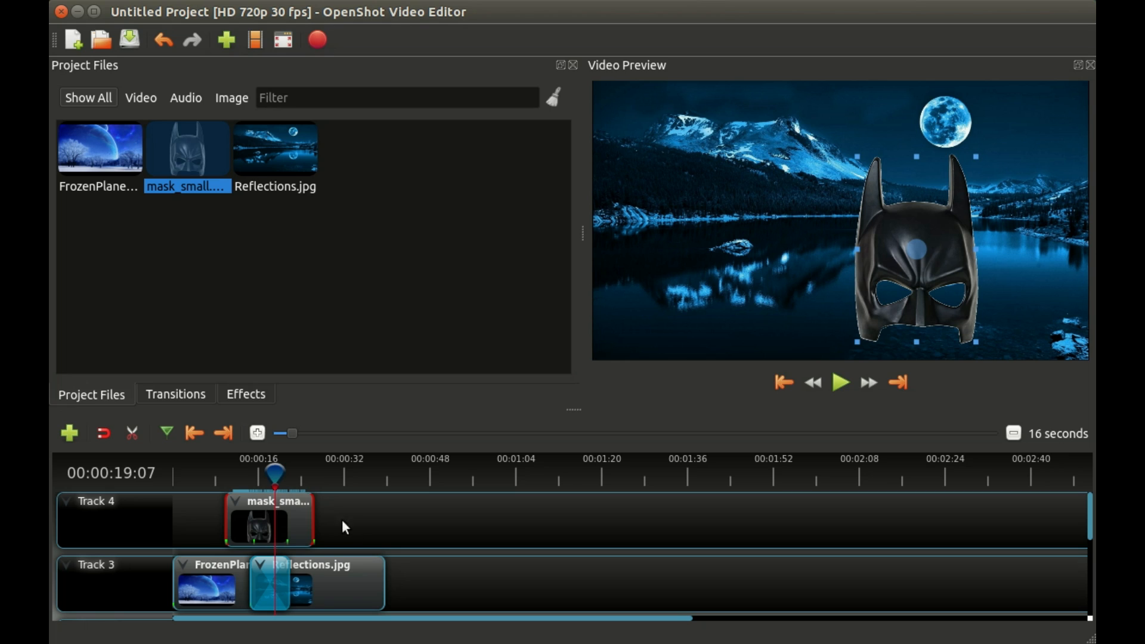
pyautogui.moveTo(371, 517)
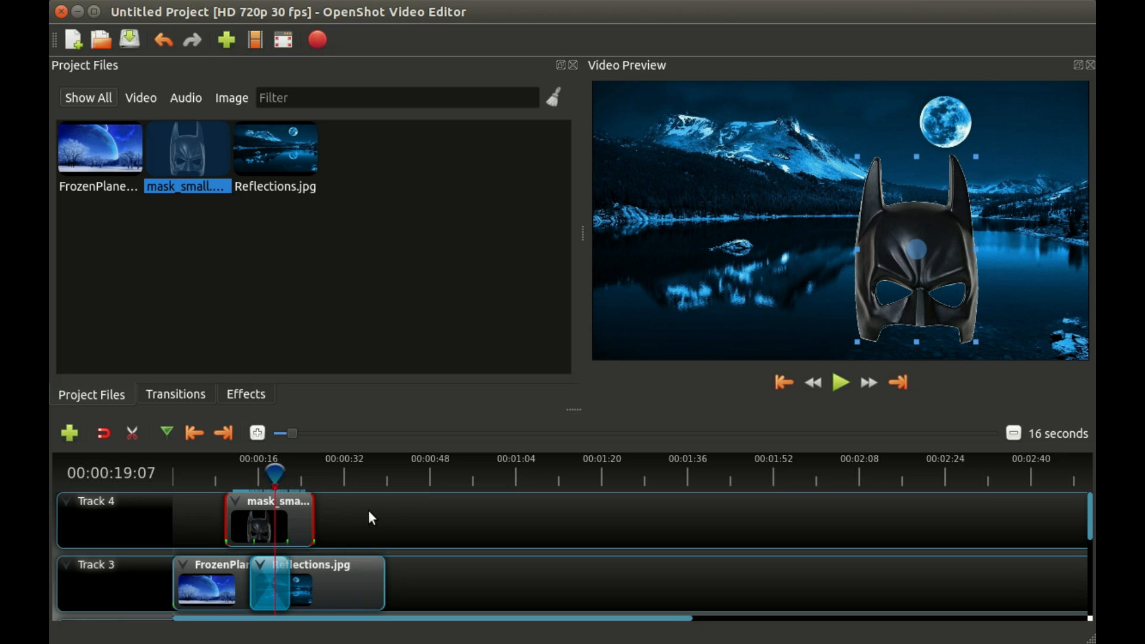
pyautogui.moveTo(580, 489)
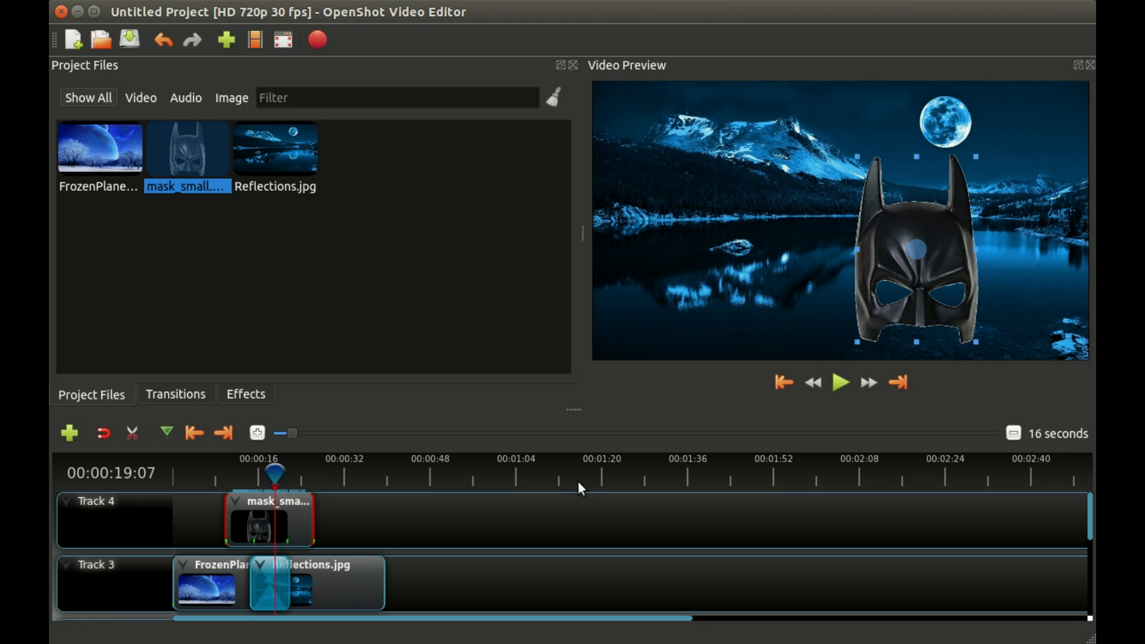